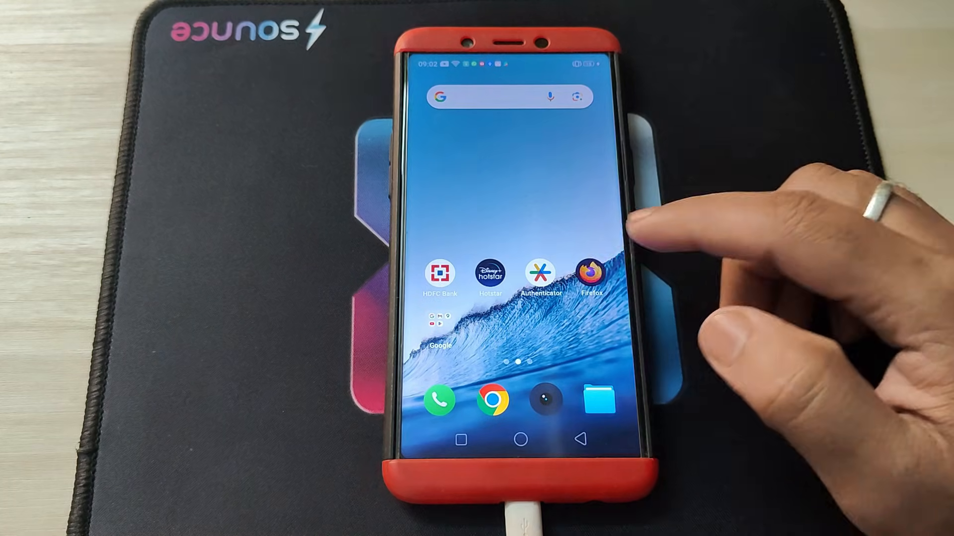
Open the Xposed-Disable-FLAG_SECURE GitHub repository in Chrome and scroll to its release assets.
{"action": "left_click", "coordinate": [589, 274]}
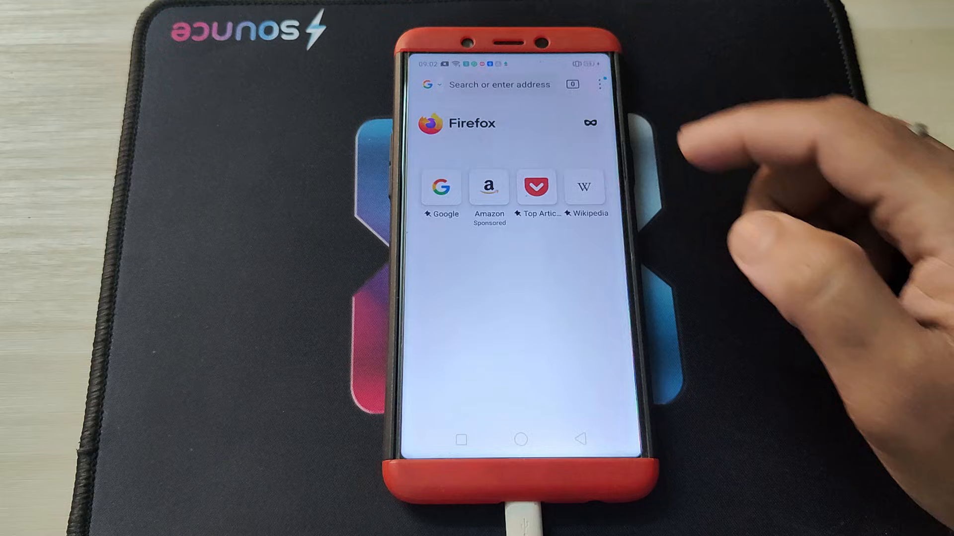
{"action": "left_click", "coordinate": [589, 122]}
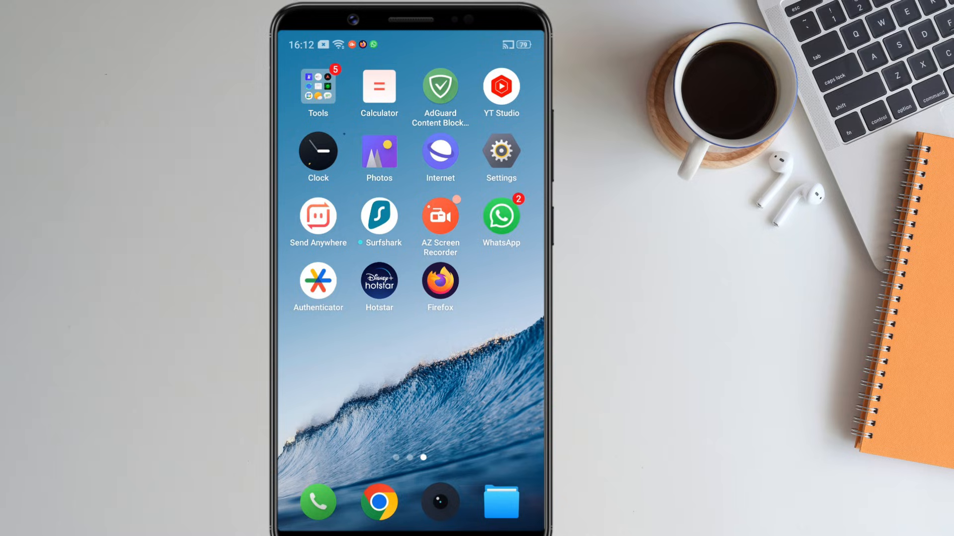
{"action": "left_click", "coordinate": [379, 502]}
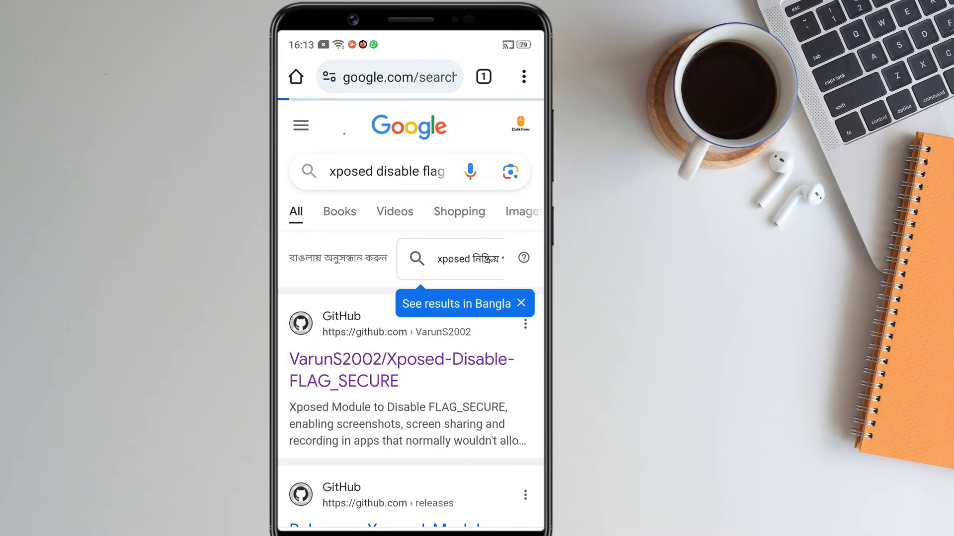
{"action": "left_click", "coordinate": [401, 369]}
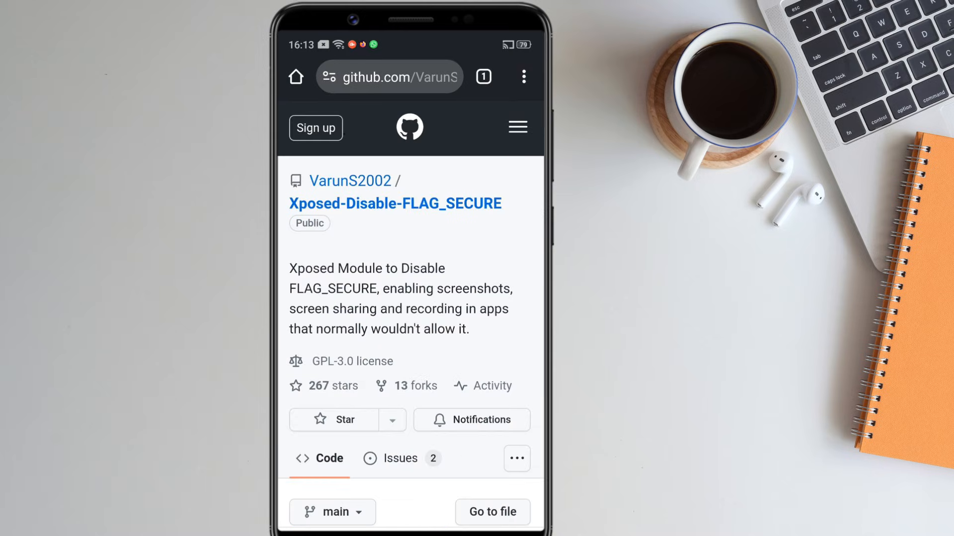
{"action": "scroll", "scroll_direction": "down", "scroll_amount": 3}
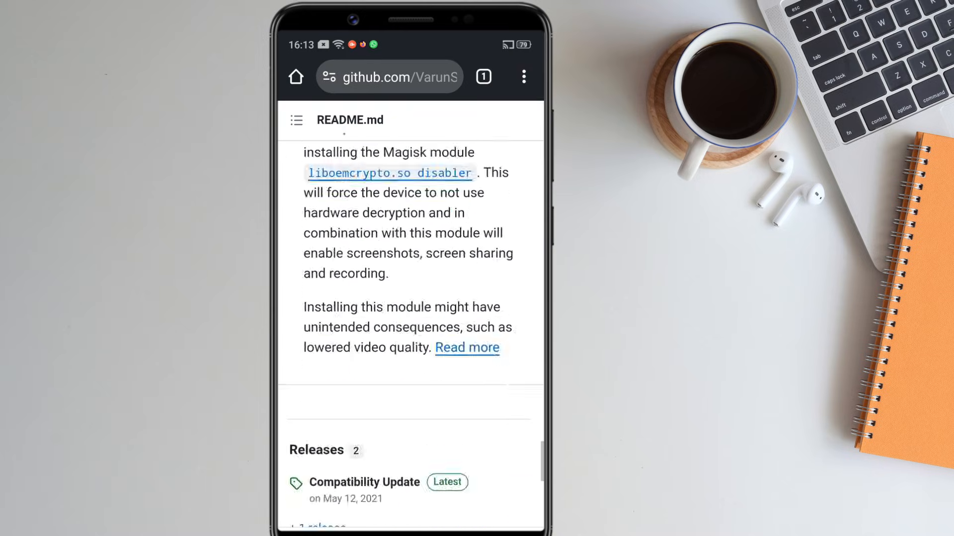
{"action": "scroll", "scroll_direction": "down", "scroll_amount": 3}
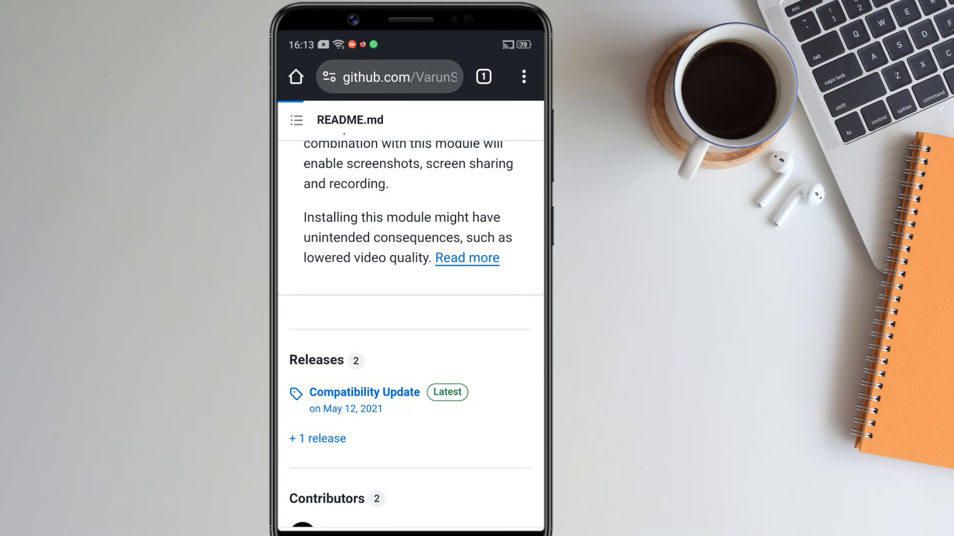
{"action": "scroll", "scroll_direction": "down", "scroll_amount": 3}
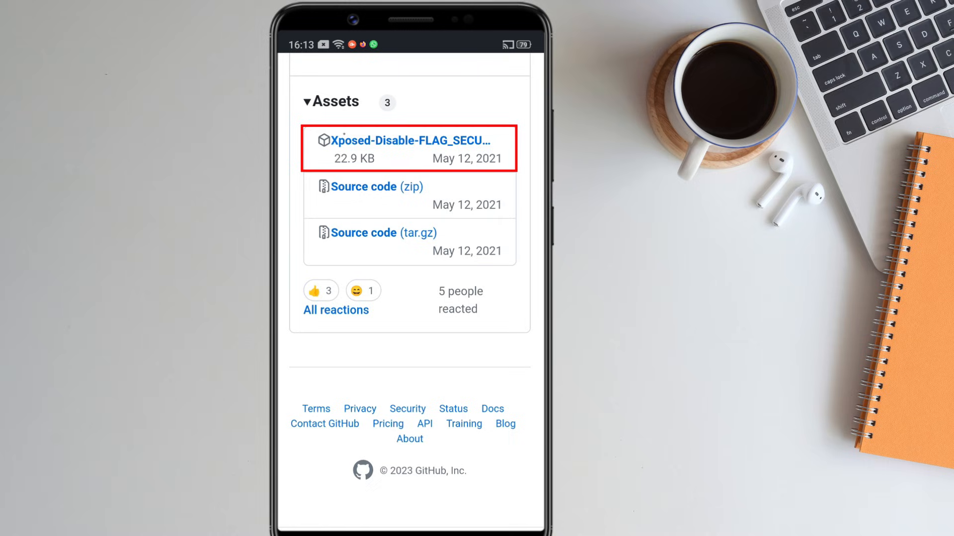
Download the Disable-FLAG_SECURE APK from the release and install it.
{"action": "left_click", "coordinate": [409, 140]}
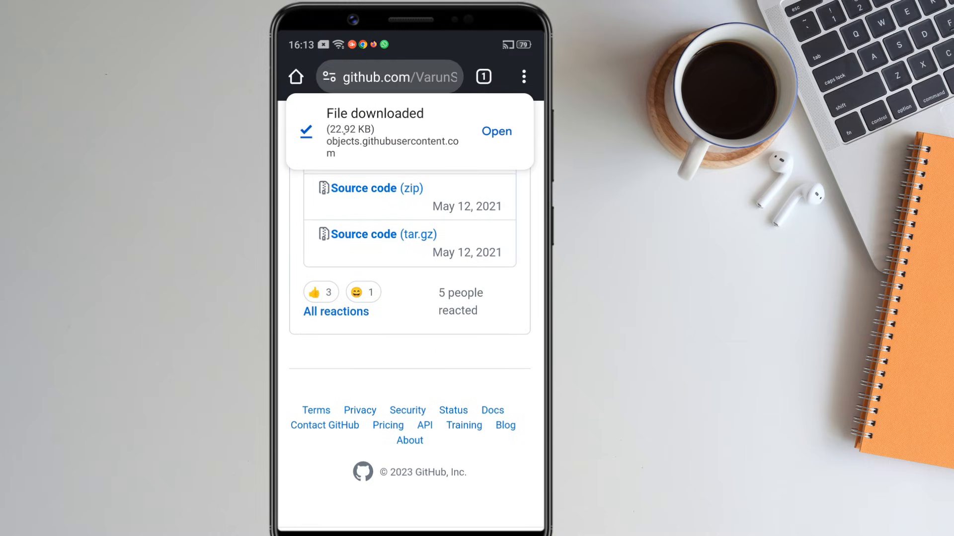
{"action": "left_click", "coordinate": [496, 131]}
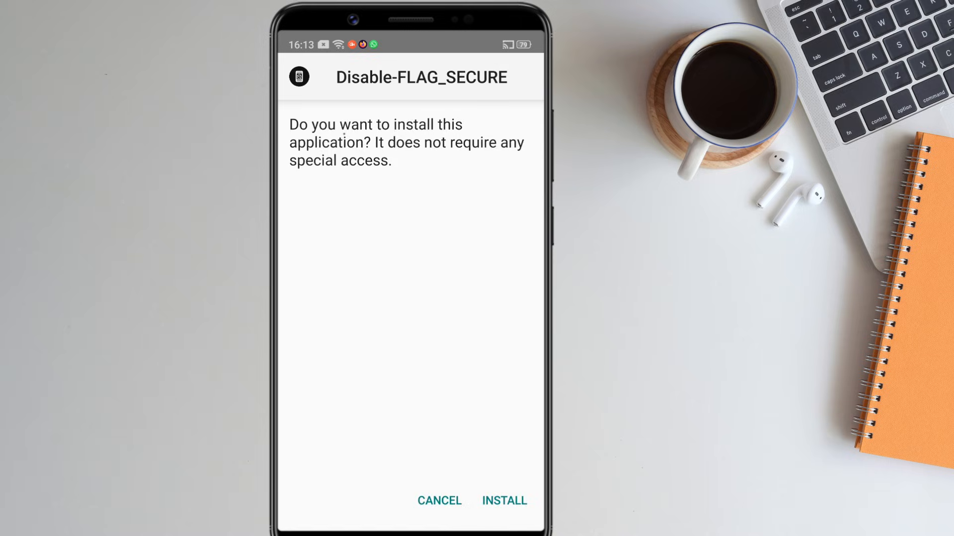
{"action": "left_click", "coordinate": [504, 501]}
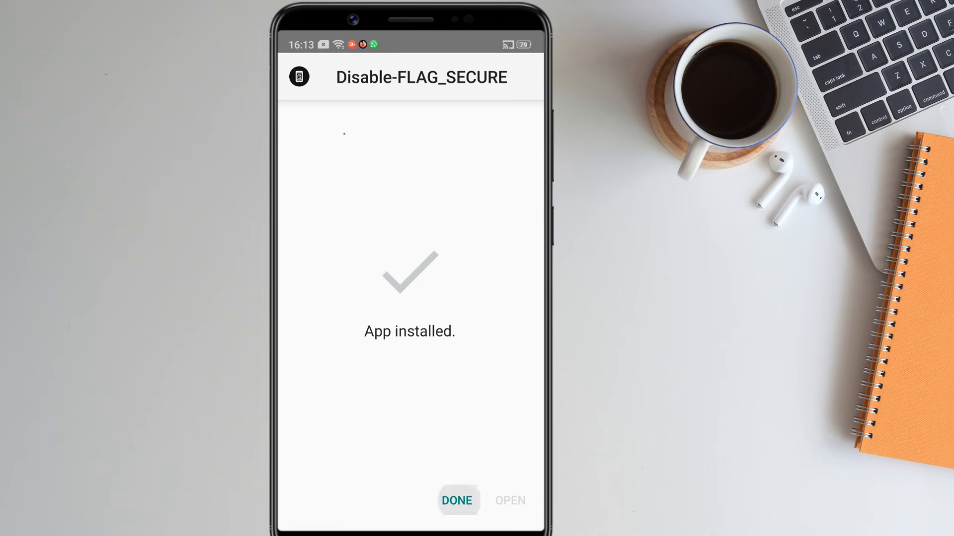
{"action": "left_click", "coordinate": [457, 501]}
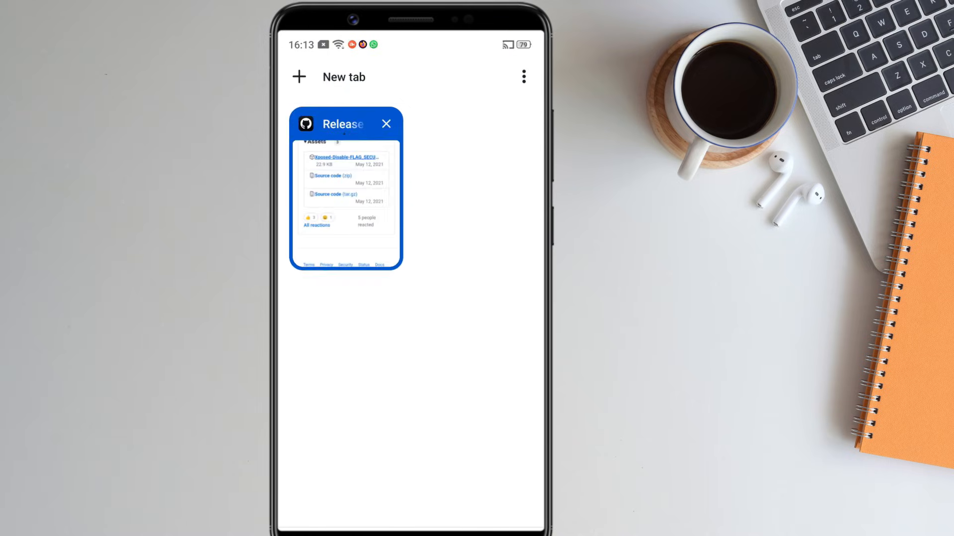
Download manager.apk from the LSPatch 0.5.1 GitHub release in a new Chrome tab.
{"action": "left_click", "coordinate": [386, 124]}
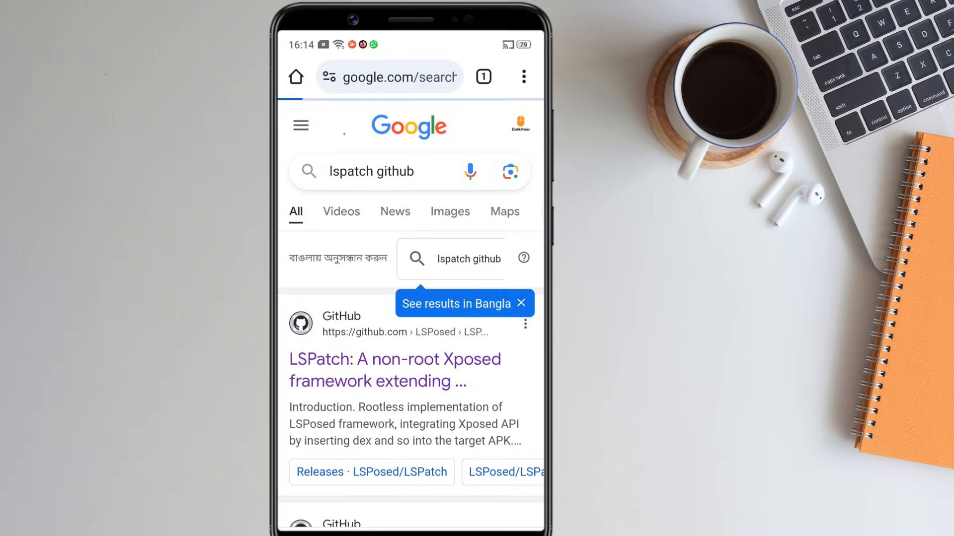
{"action": "left_click", "coordinate": [394, 370]}
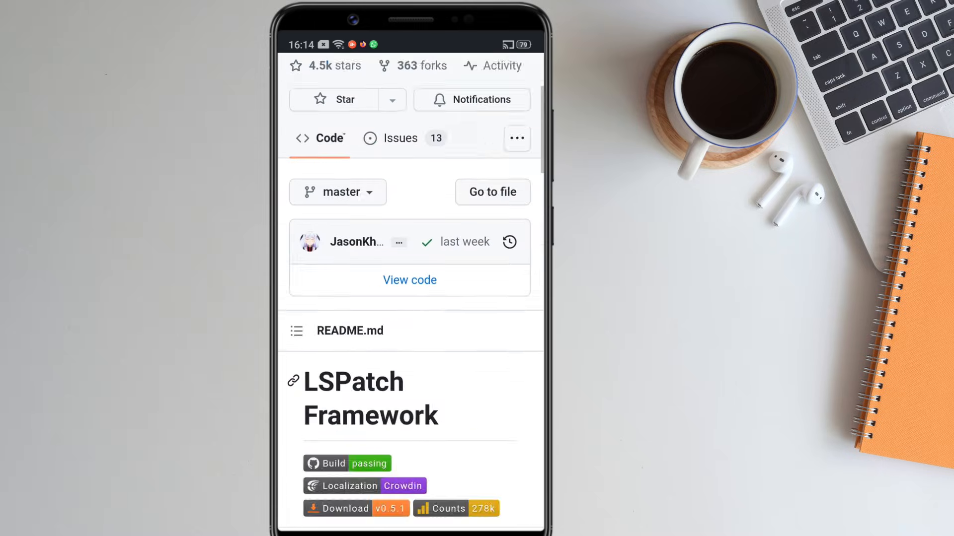
{"action": "scroll", "scroll_direction": "down", "scroll_amount": 3}
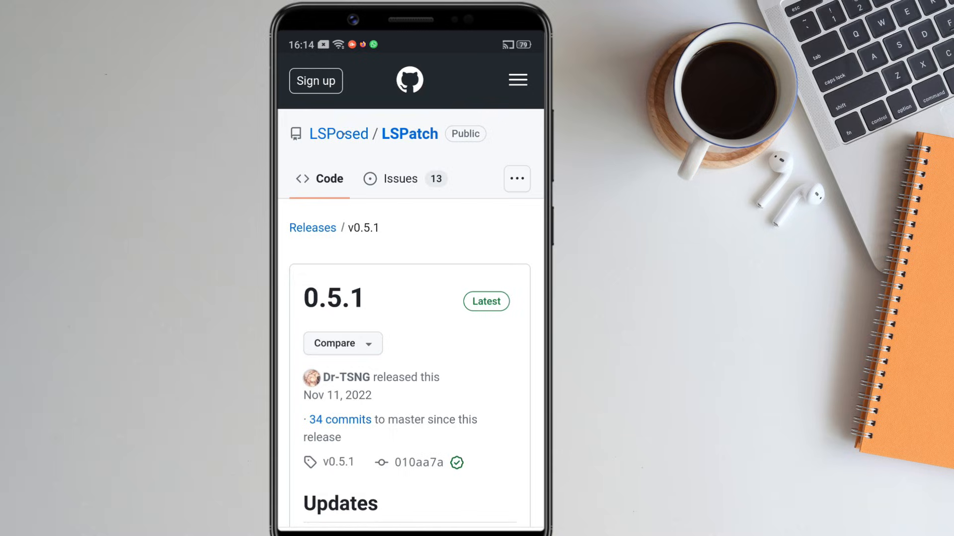
{"action": "scroll", "scroll_direction": "down", "scroll_amount": 3}
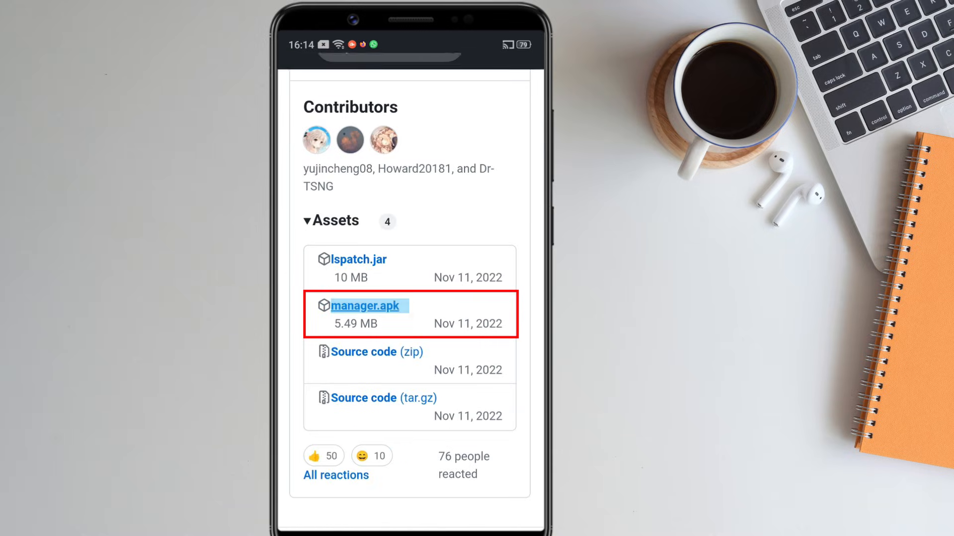
{"action": "left_click", "coordinate": [367, 305]}
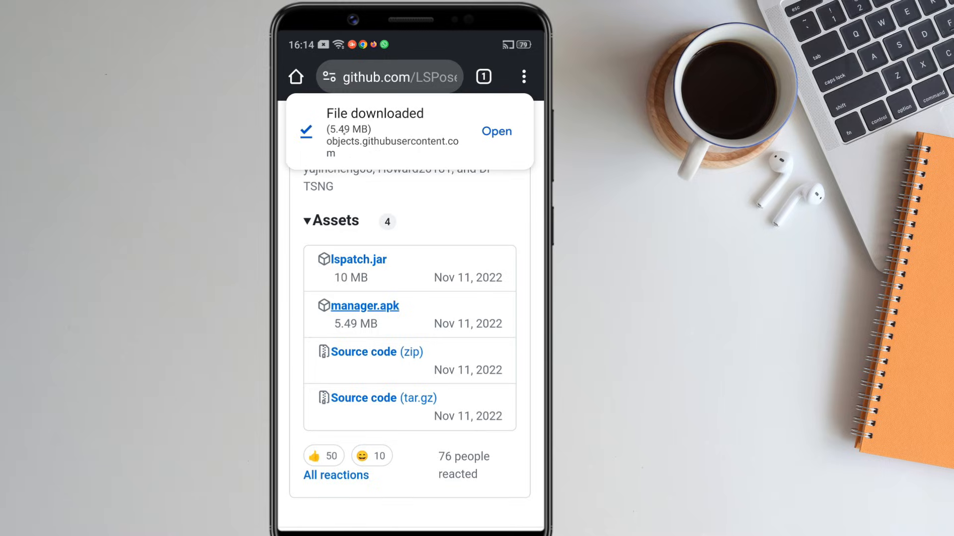
{"action": "left_click", "coordinate": [497, 131]}
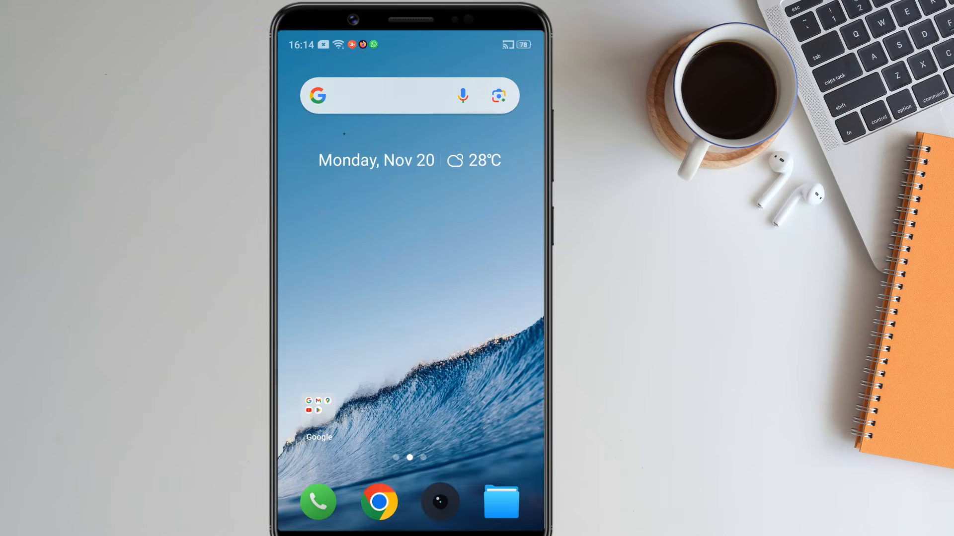
Search the Play Store for 'shizuku' and install the Shizuku app.
{"action": "left_click", "coordinate": [395, 96]}
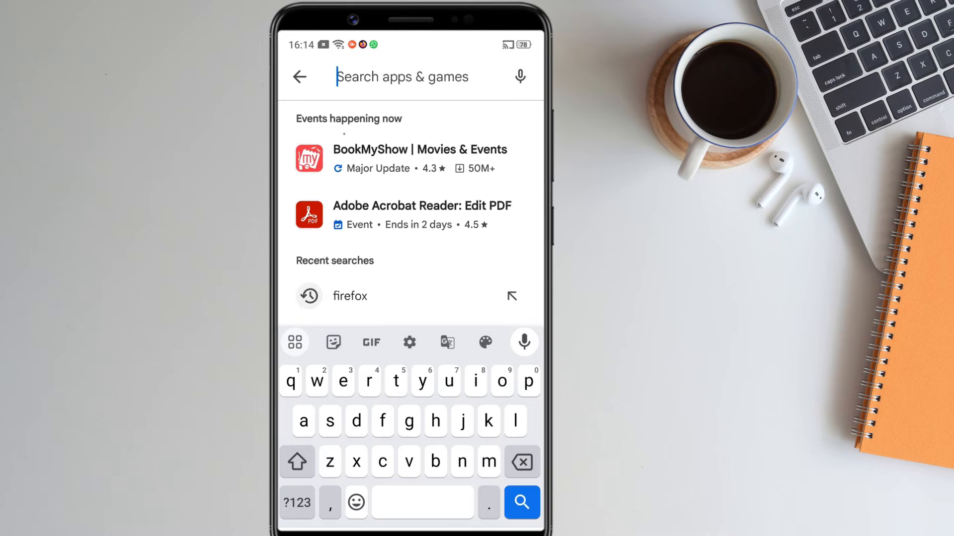
{"action": "type", "text": "shizuku"}
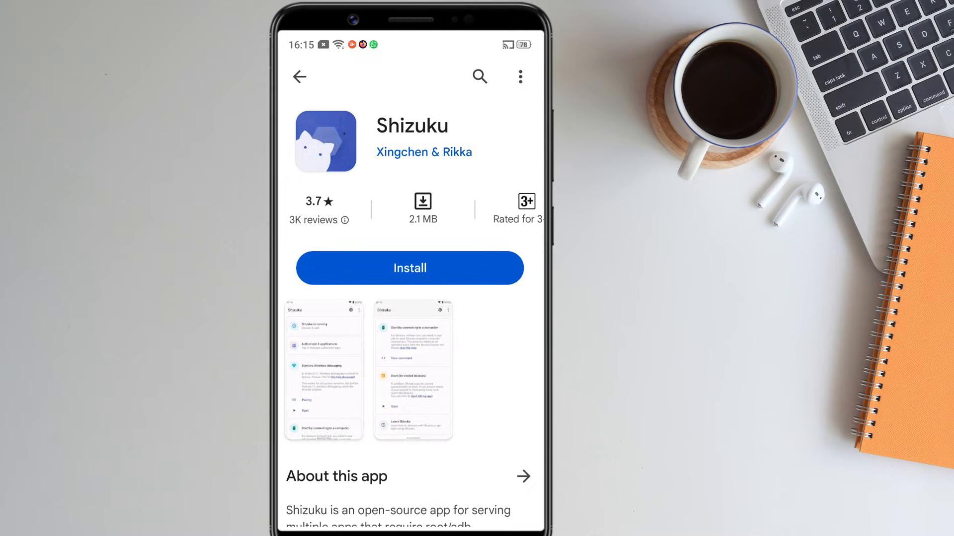
{"action": "left_click", "coordinate": [409, 268]}
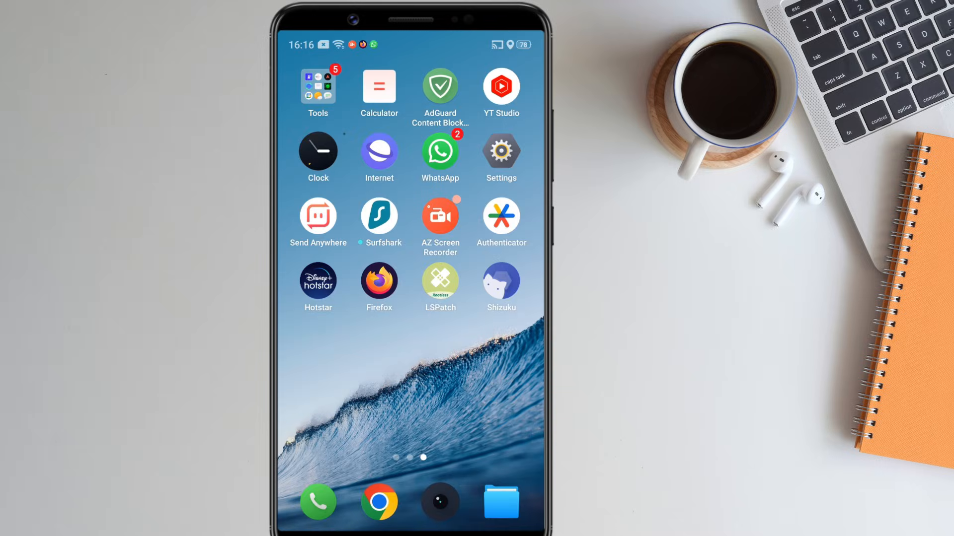
{"action": "left_click", "coordinate": [501, 284]}
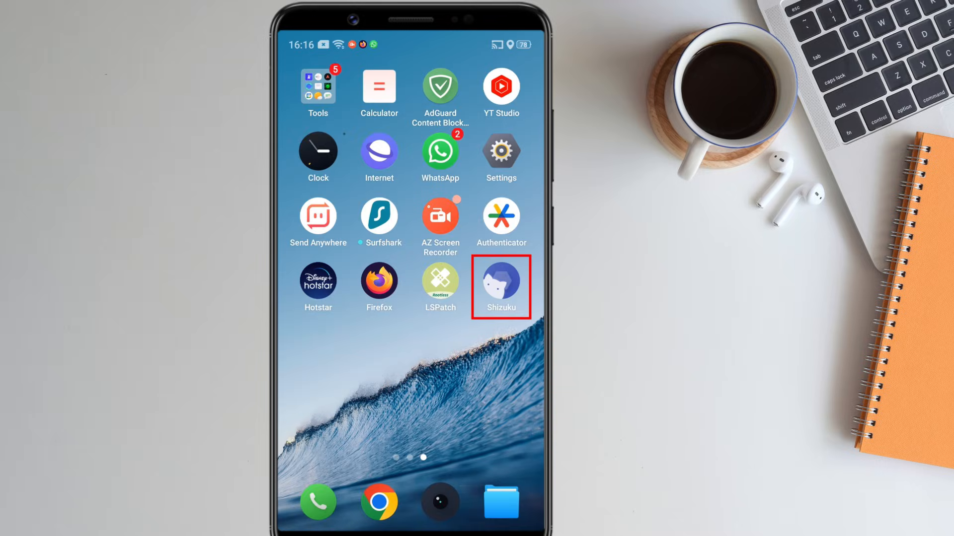
{"action": "left_click", "coordinate": [500, 285]}
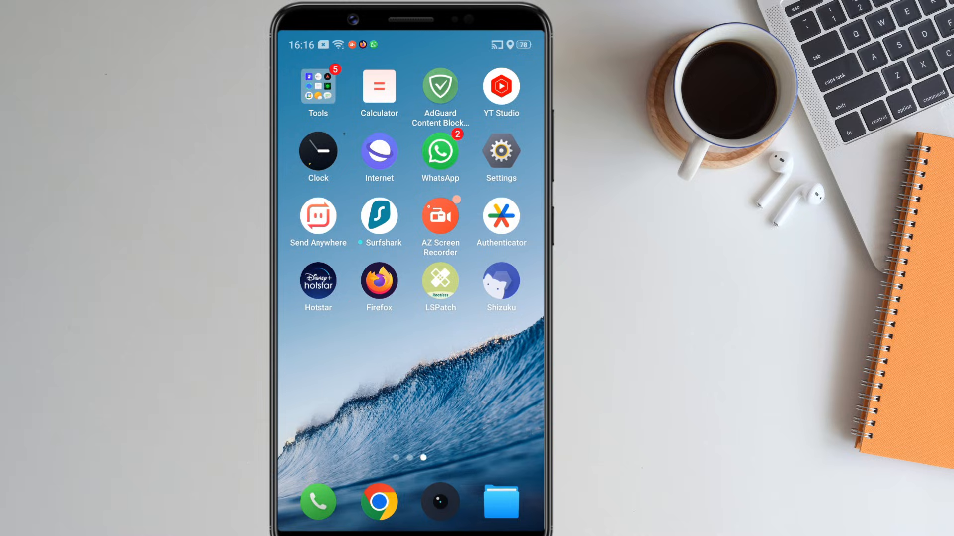
Unlock developer mode by tapping Build number in About Phone.
{"action": "left_click", "coordinate": [500, 155]}
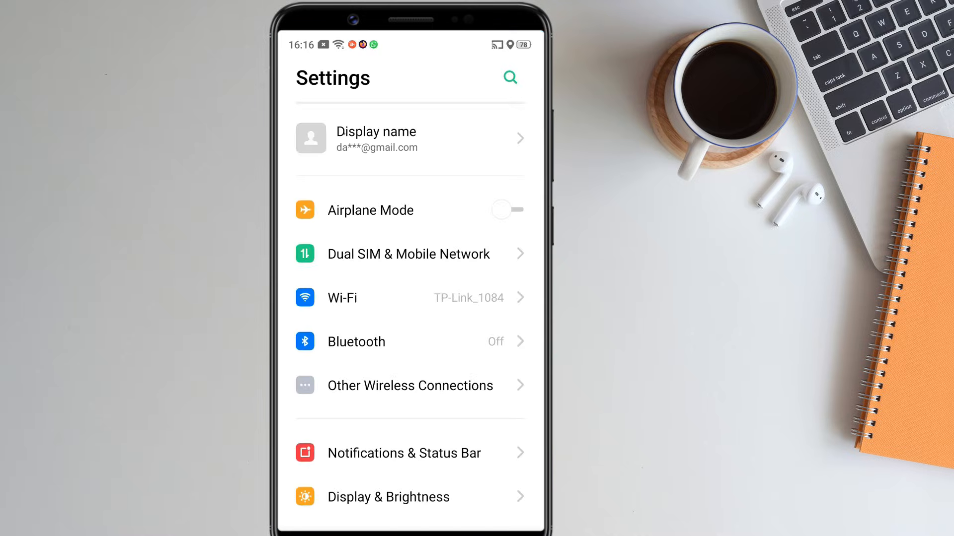
{"action": "scroll", "scroll_direction": "down", "scroll_amount": 3}
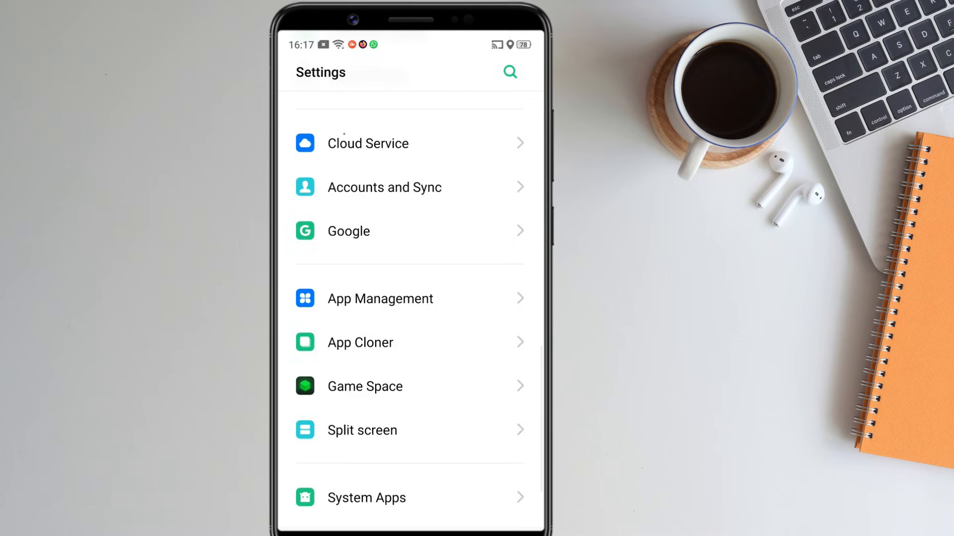
{"action": "scroll", "scroll_direction": "down", "scroll_amount": 3}
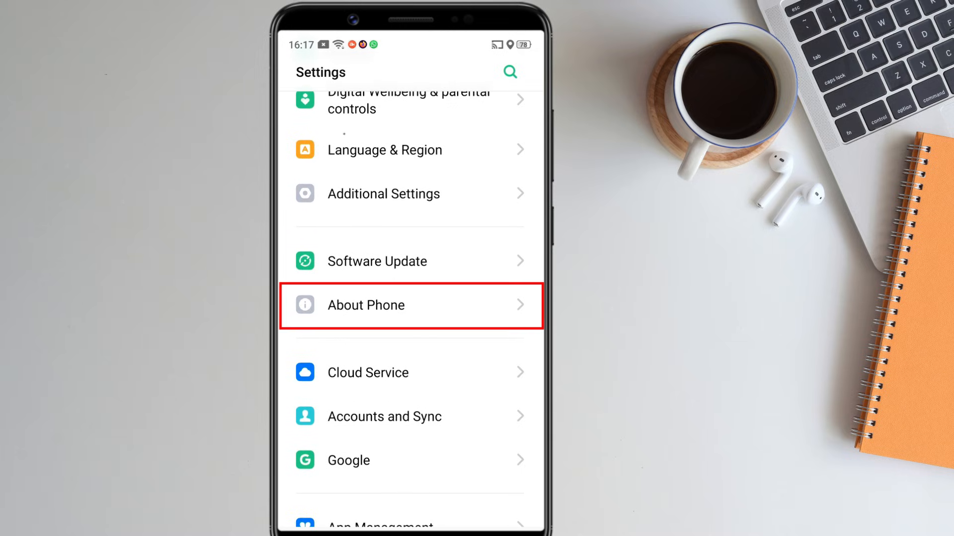
{"action": "left_click", "coordinate": [410, 306]}
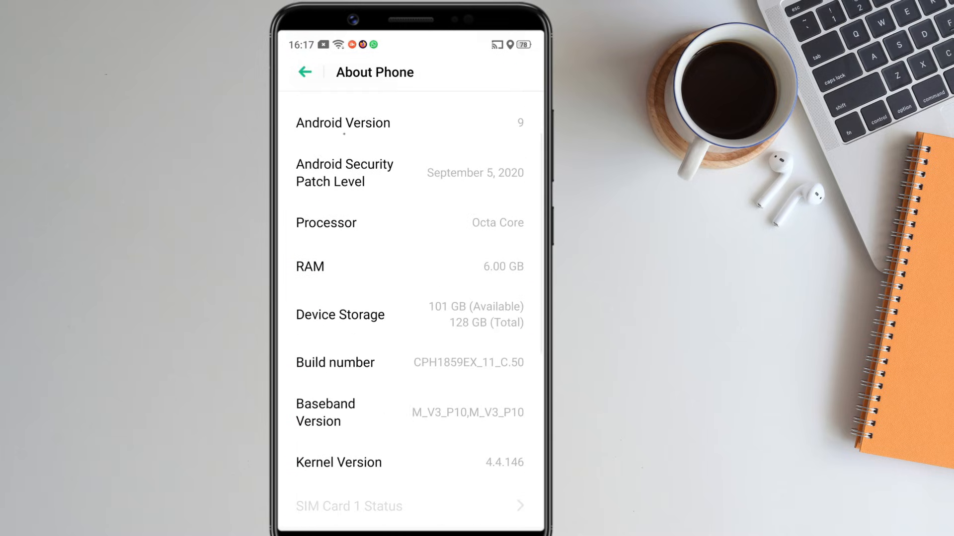
{"action": "left_click", "coordinate": [410, 363]}
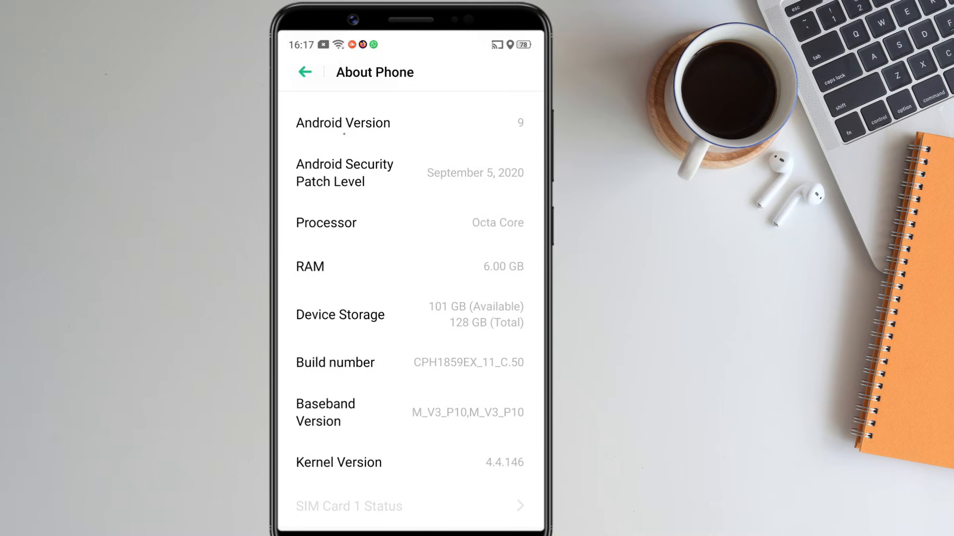
{"action": "left_click", "coordinate": [304, 72]}
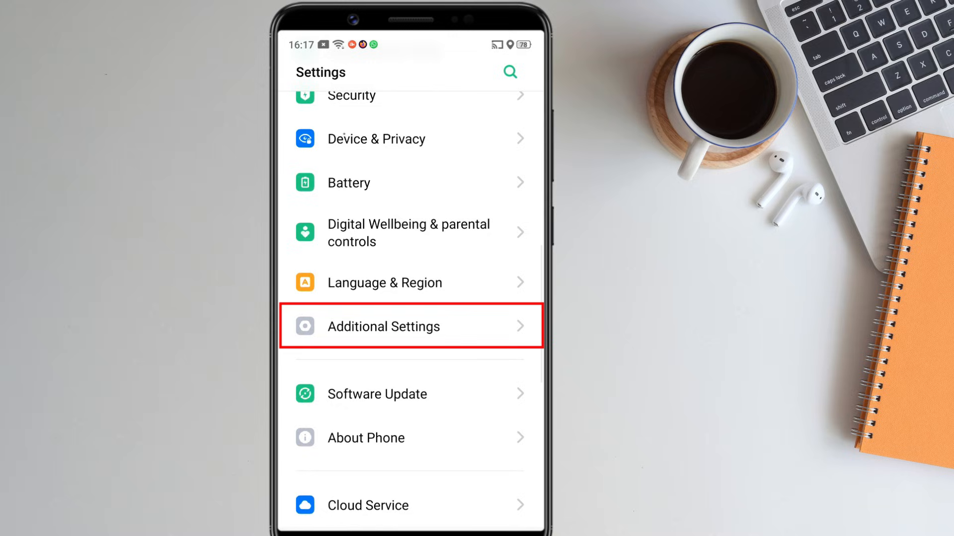
Turn on and confirm USB Debugging in Additional Settings > Developer Options.
{"action": "left_click", "coordinate": [383, 327]}
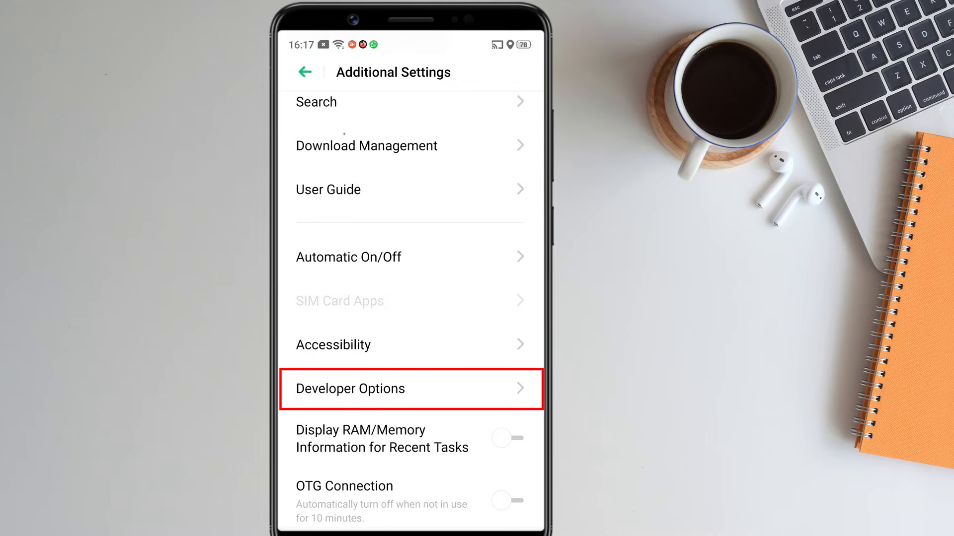
{"action": "left_click", "coordinate": [411, 388]}
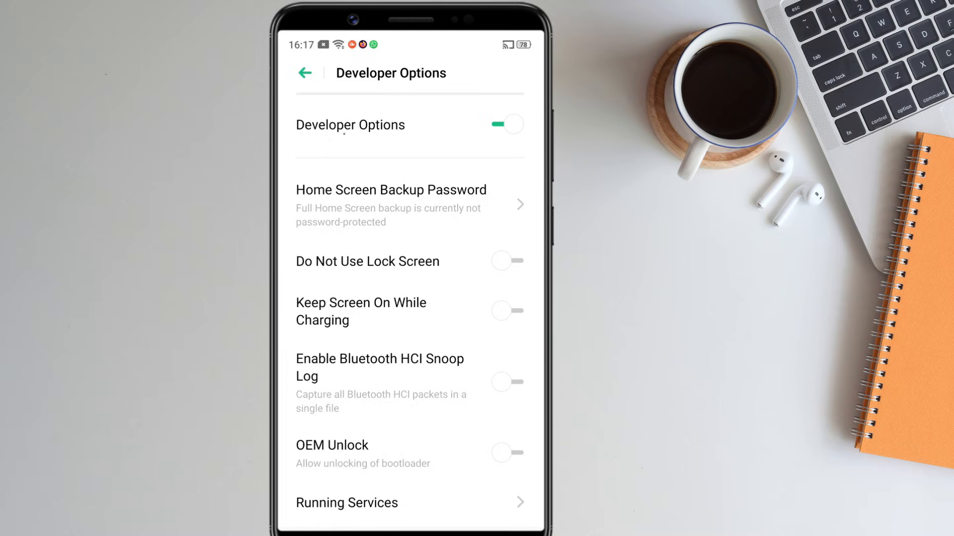
{"action": "scroll", "scroll_direction": "down", "scroll_amount": 3}
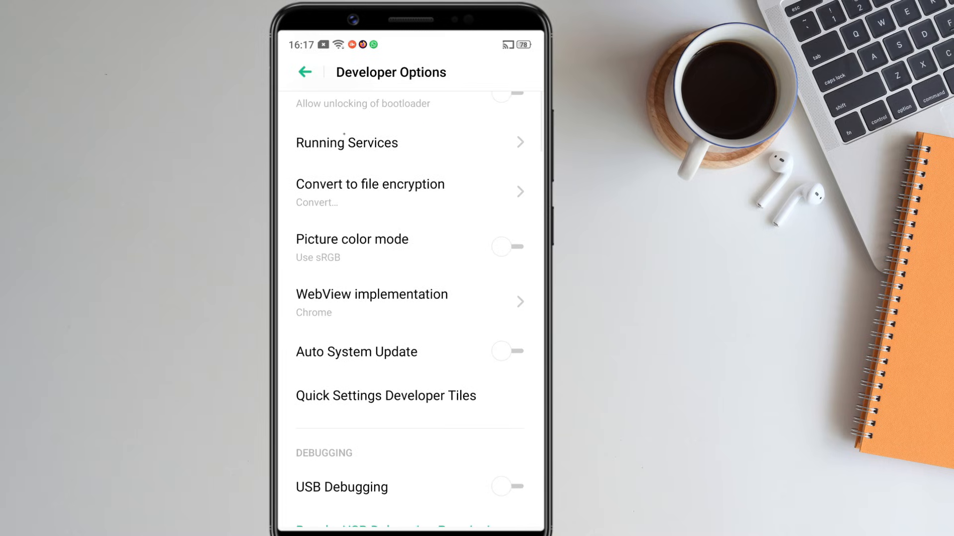
{"action": "left_click", "coordinate": [508, 487]}
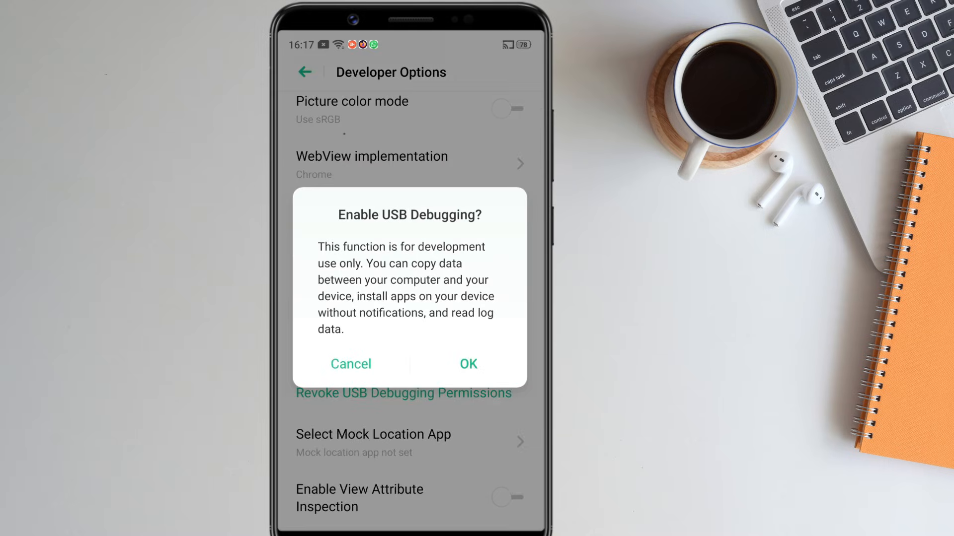
{"action": "left_click", "coordinate": [468, 364]}
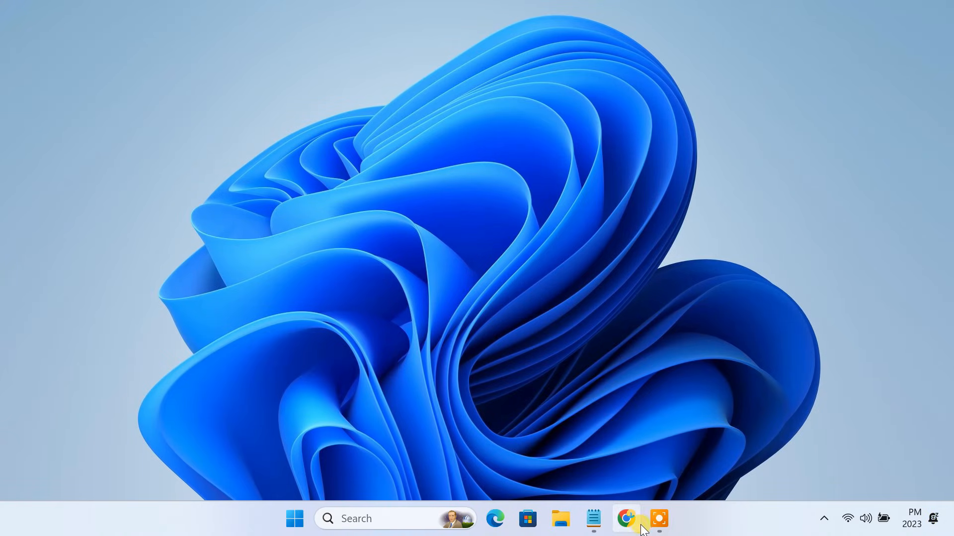
Search 'sdk platform tools' and open the release notes' Downloads section.
{"action": "left_click", "coordinate": [626, 518]}
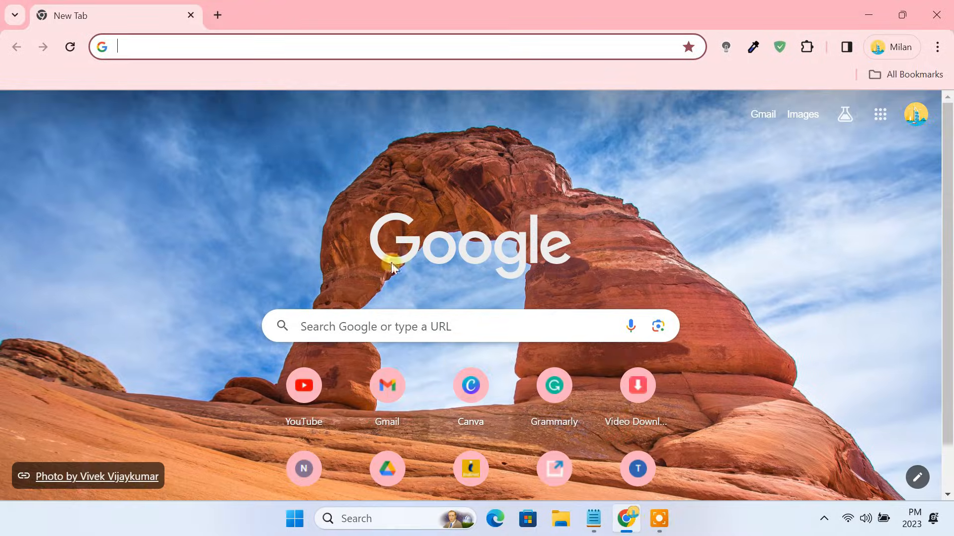
{"action": "type", "text": "sdk platform tools"}
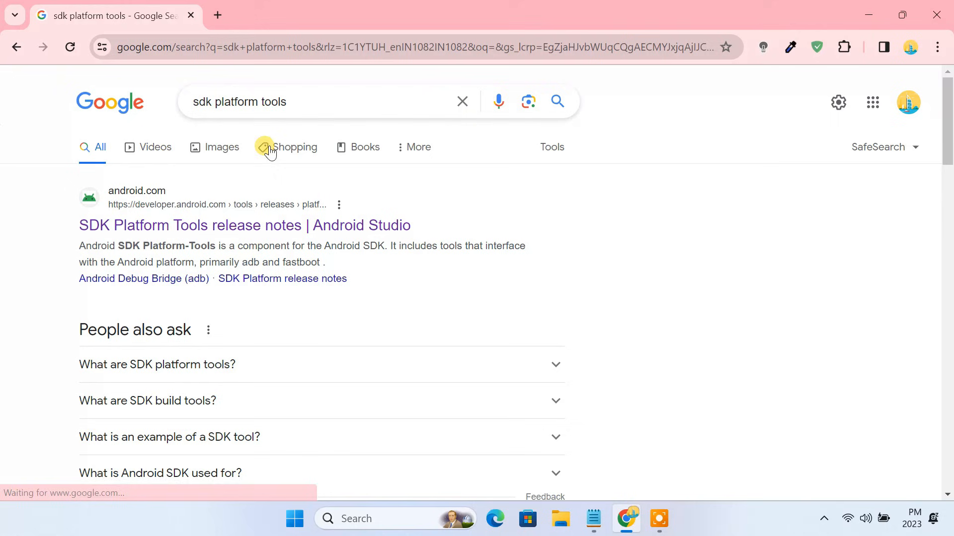
{"action": "left_click", "coordinate": [244, 225]}
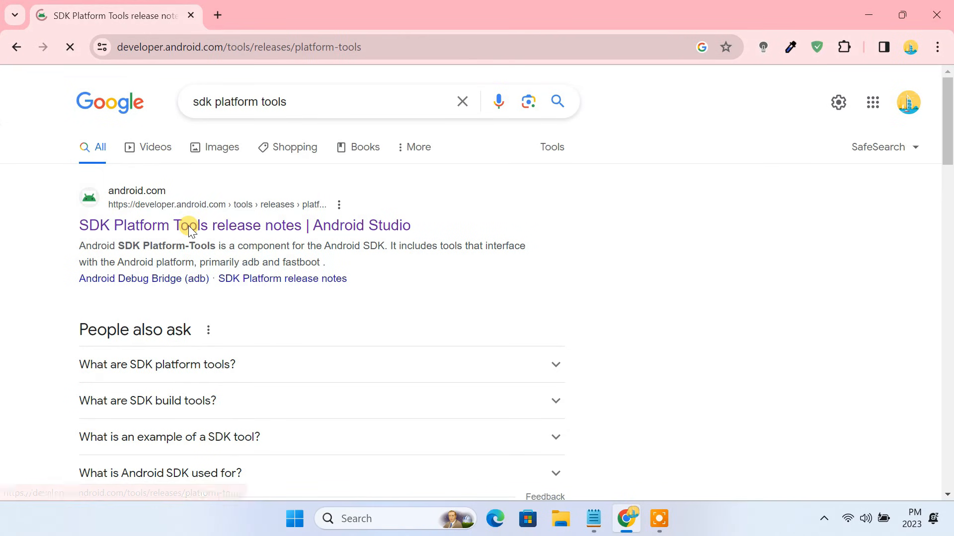
{"action": "left_click", "coordinate": [245, 225]}
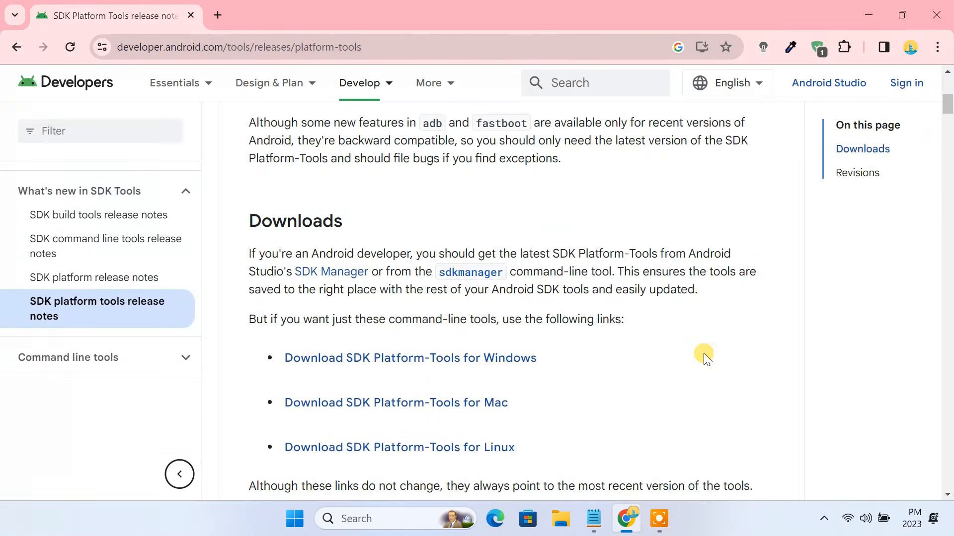
Accept the terms, download Platform-Tools for Windows, and show the zip in its folder.
{"action": "left_click", "coordinate": [410, 358]}
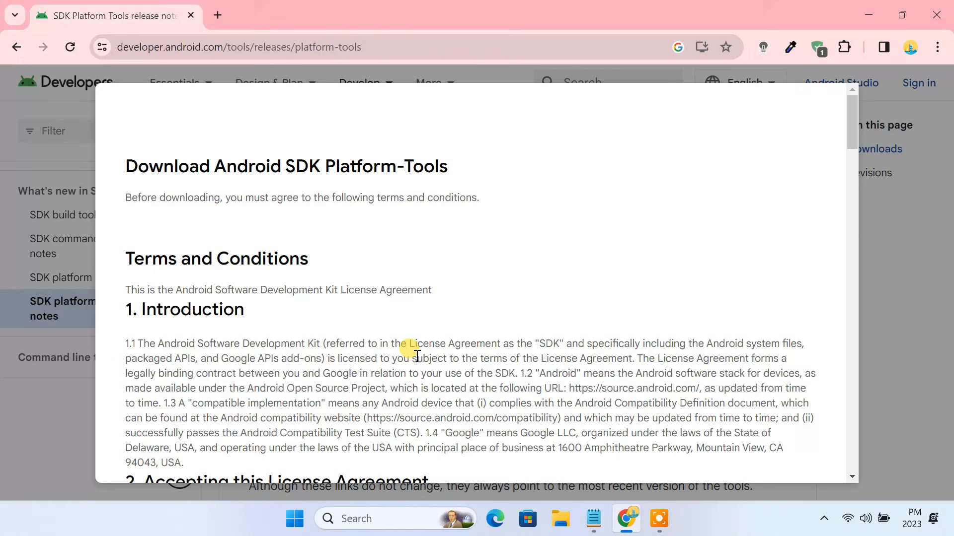
{"action": "scroll", "scroll_direction": "down", "scroll_amount": 3}
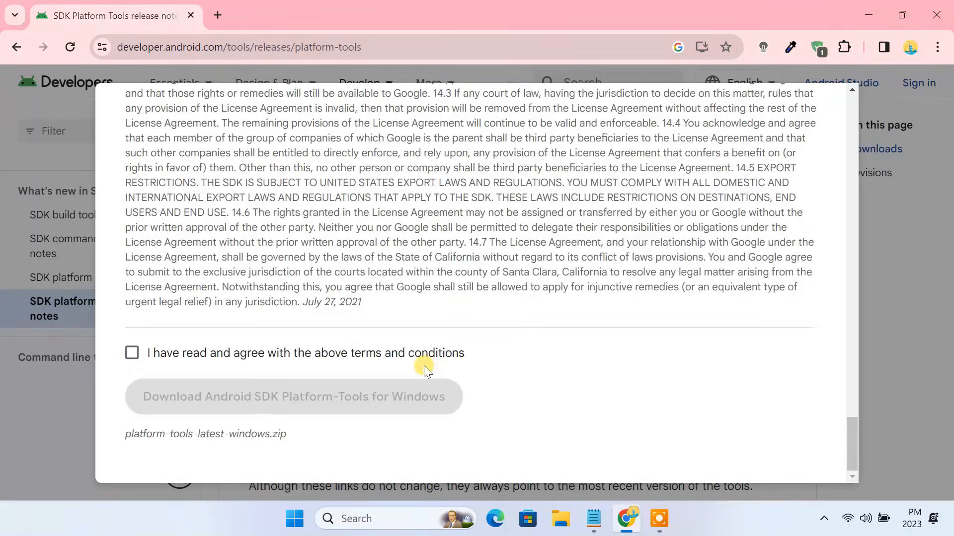
{"action": "left_click", "coordinate": [132, 353]}
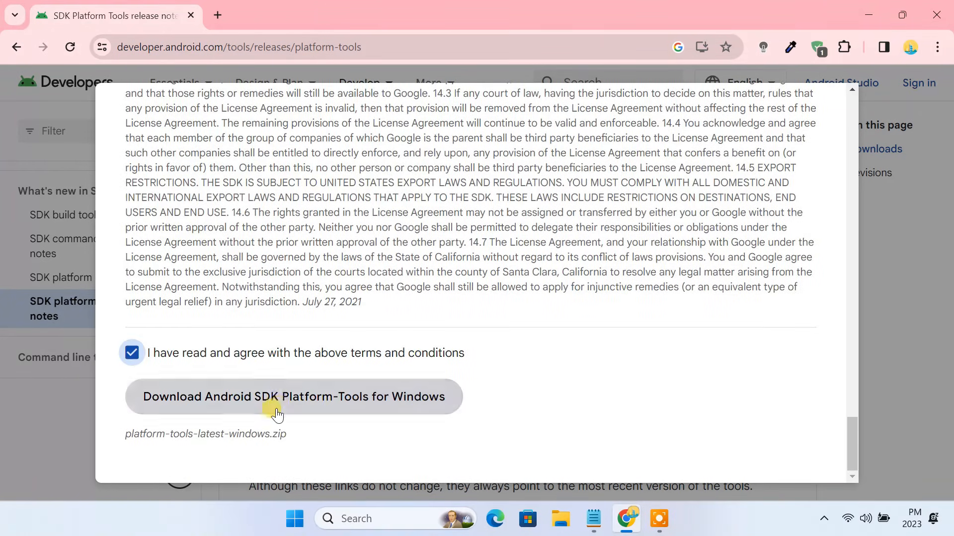
{"action": "left_click", "coordinate": [293, 397]}
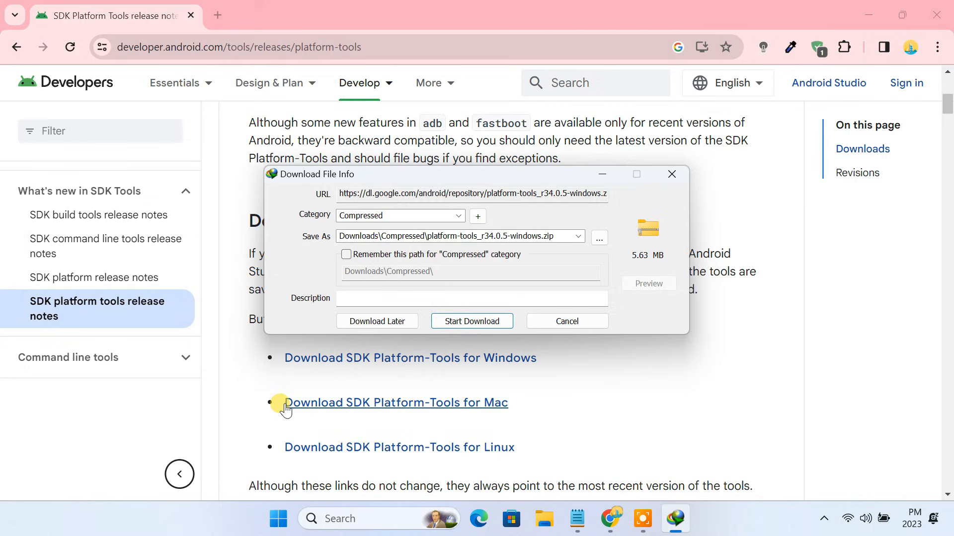
{"action": "left_click", "coordinate": [471, 321]}
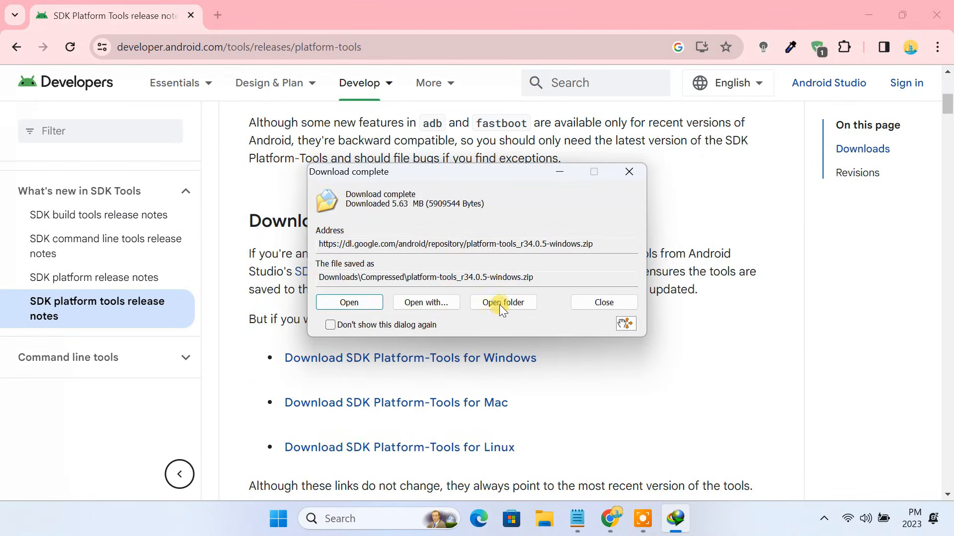
{"action": "left_click", "coordinate": [502, 303]}
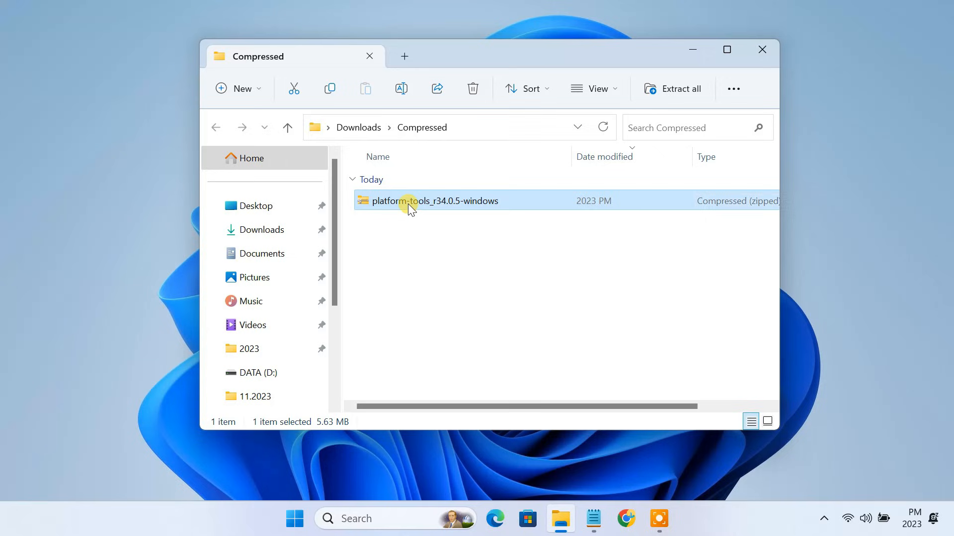
Extract the Platform-Tools zip and open the inner platform-tools folder.
{"action": "right_click", "coordinate": [435, 201]}
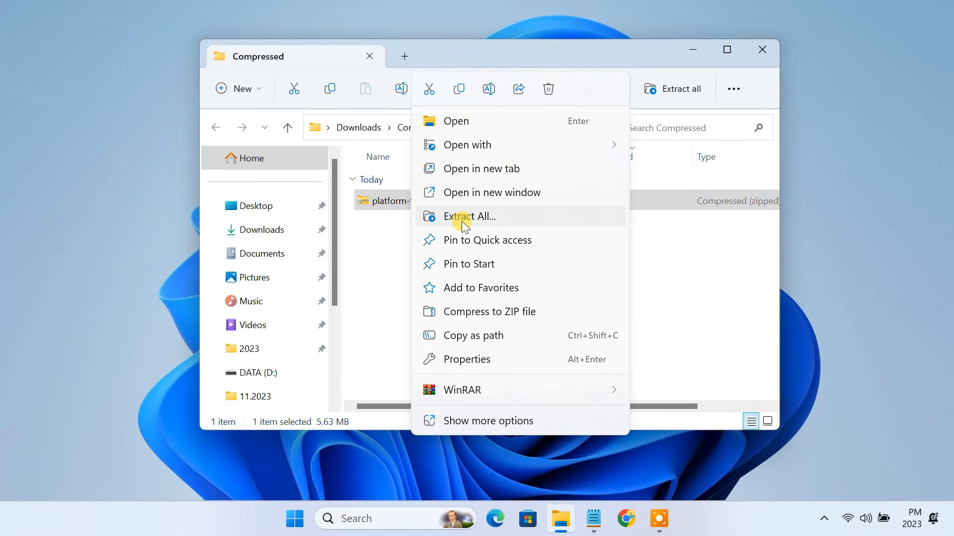
{"action": "left_click", "coordinate": [468, 217]}
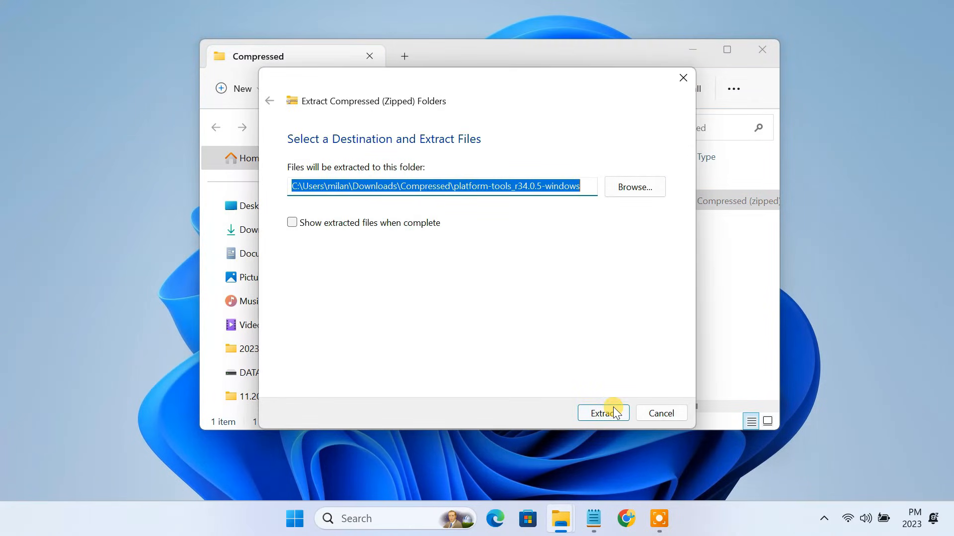
{"action": "left_click", "coordinate": [602, 412]}
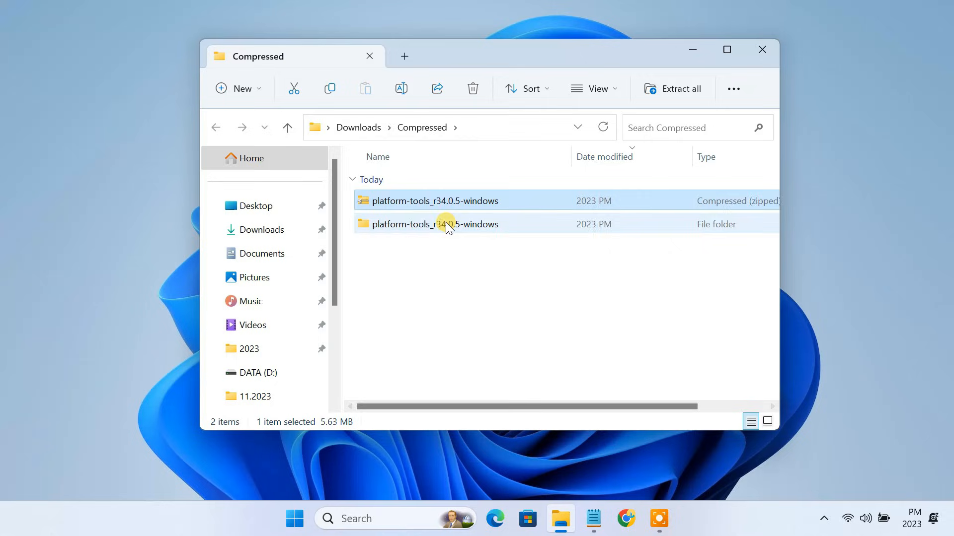
{"action": "double_click", "coordinate": [434, 224]}
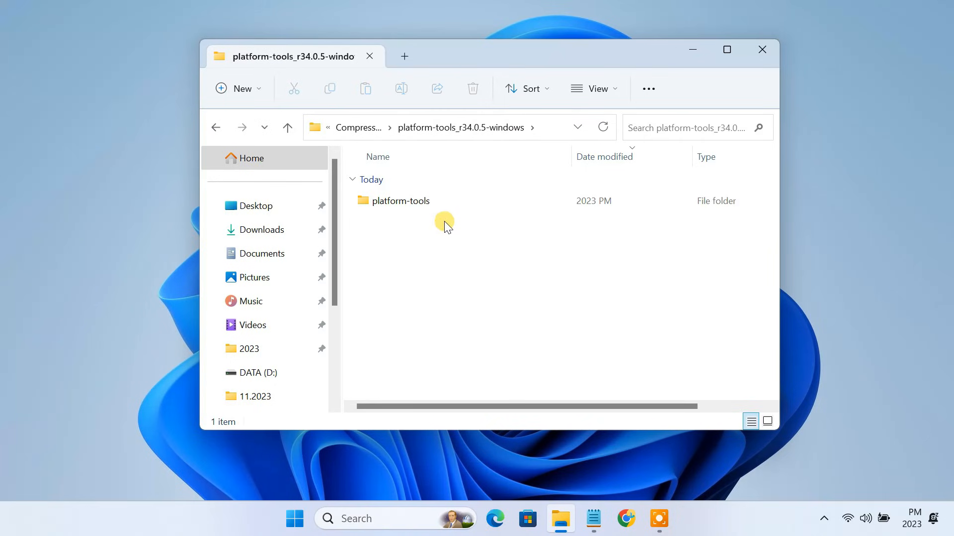
{"action": "double_click", "coordinate": [400, 201]}
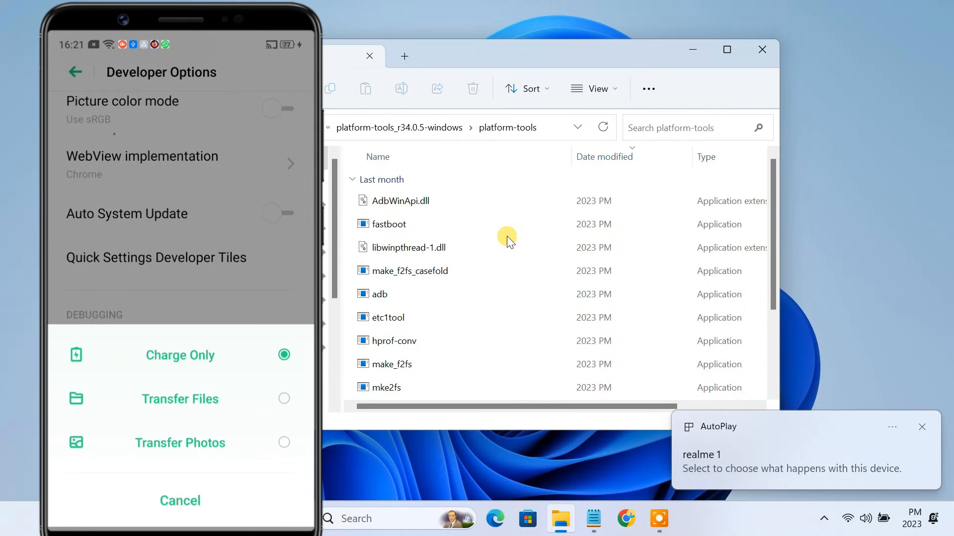
Open a PowerShell terminal in the platform-tools folder.
{"action": "left_click", "coordinate": [180, 399]}
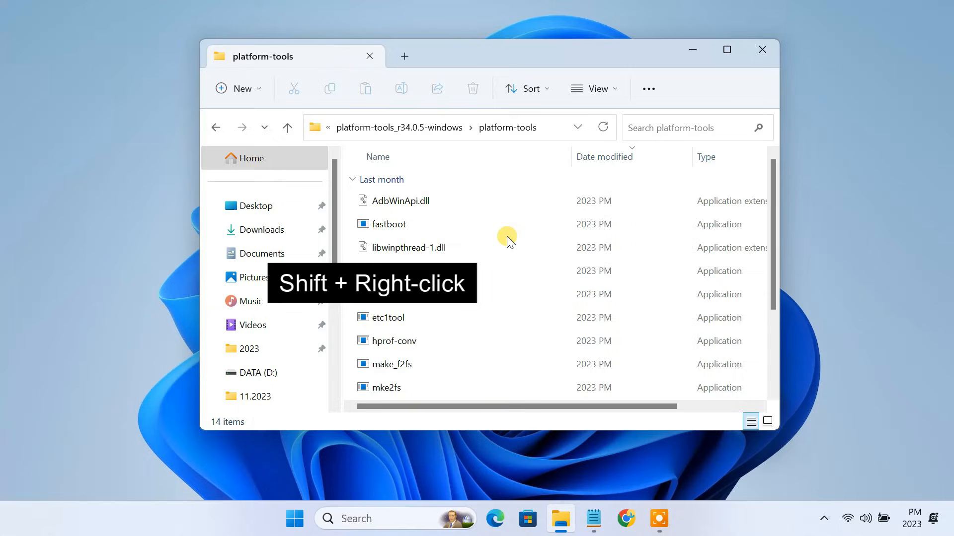
{"action": "right_click", "coordinate": [506, 236]}
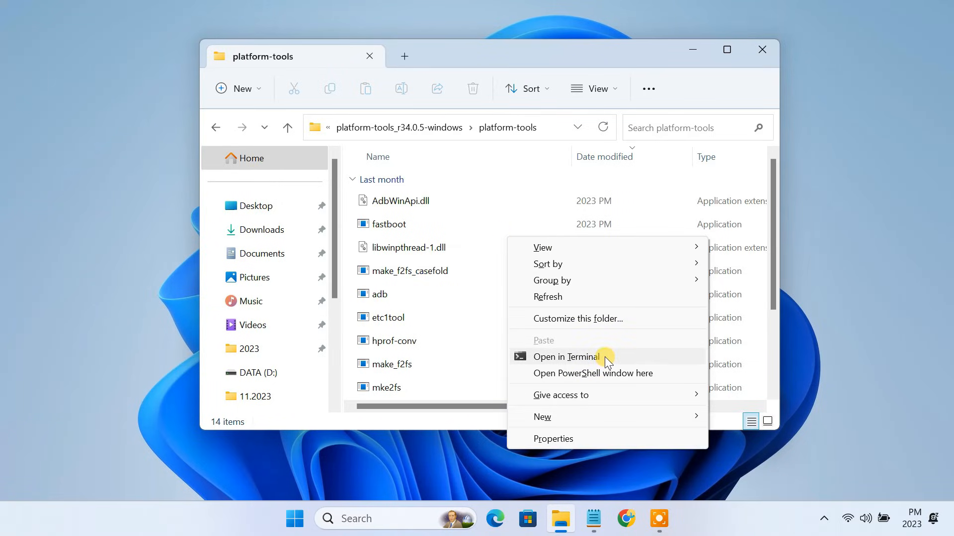
{"action": "left_click", "coordinate": [565, 357]}
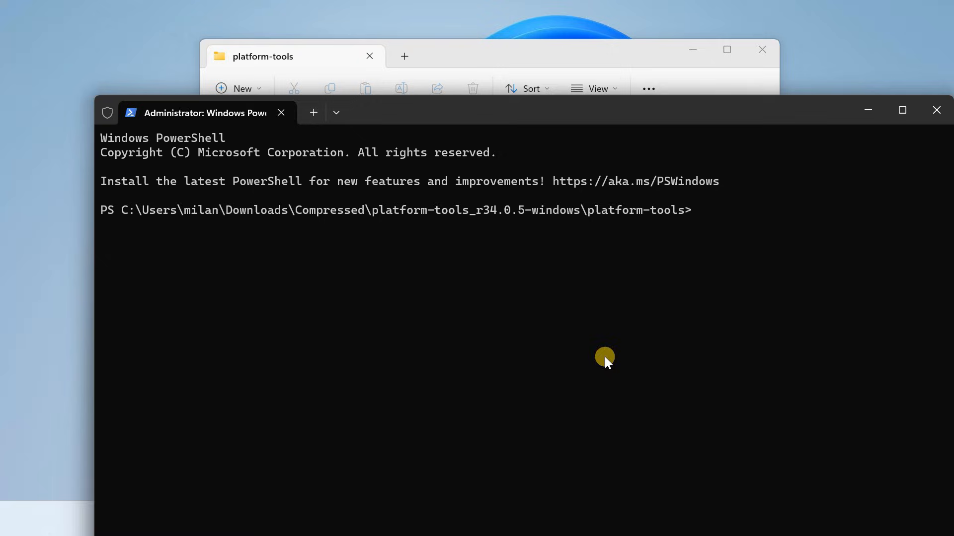
Run ./adb devices, then run the Shizuku start.sh script through adb shell.
{"action": "type", "text": "."}
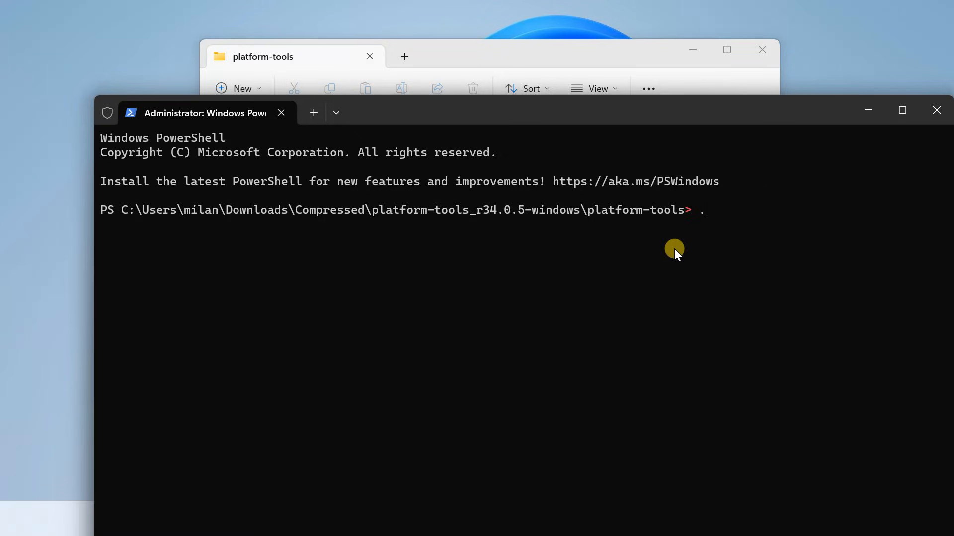
{"action": "type", "text": "/adb devices"}
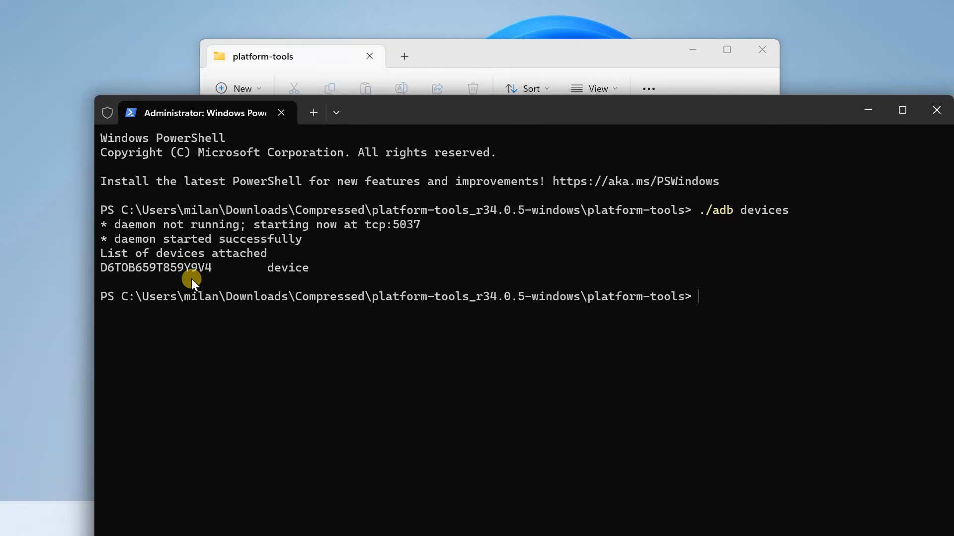
{"action": "mouse_move", "coordinate": [32, 524]}
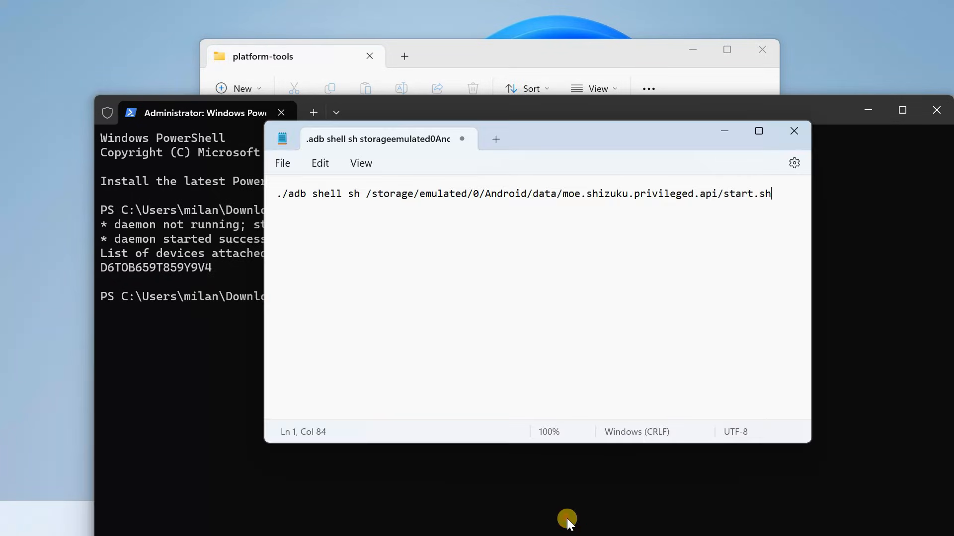
{"action": "left_click_drag", "start_coordinate": [277, 193], "coordinate": [534, 193]}
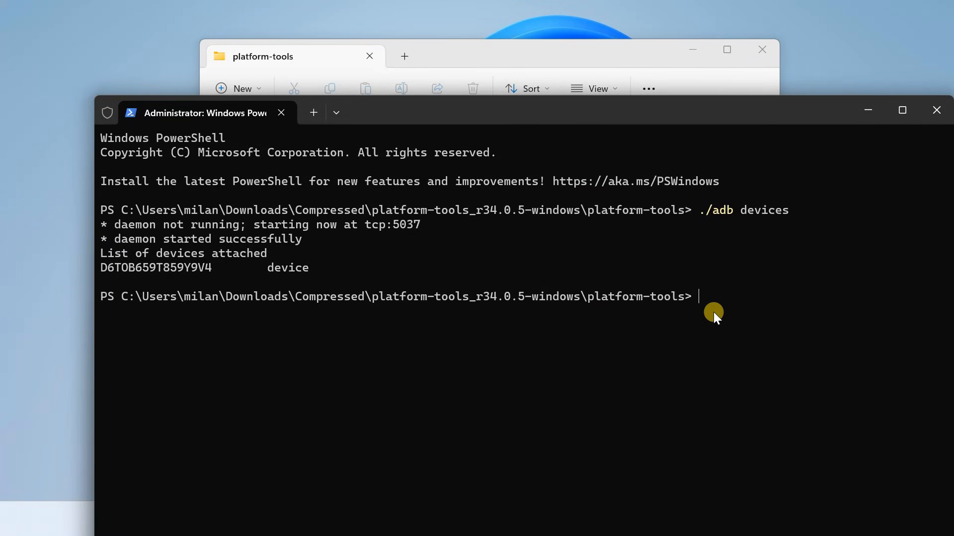
{"action": "type", "text": "./adb shell sh /storage/emulated/0/Android/data/moe.shizuku.privileged.api/start.sh"}
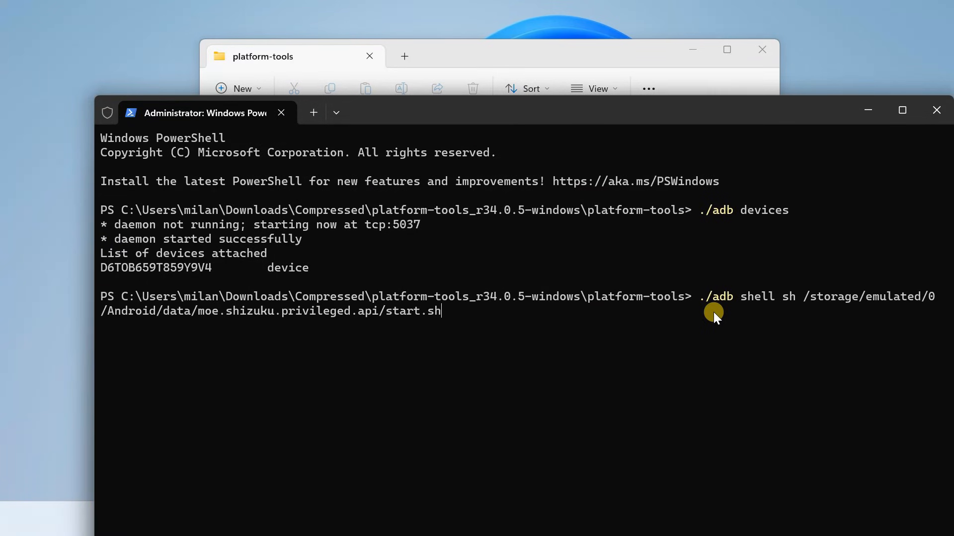
{"action": "key", "text": "Enter"}
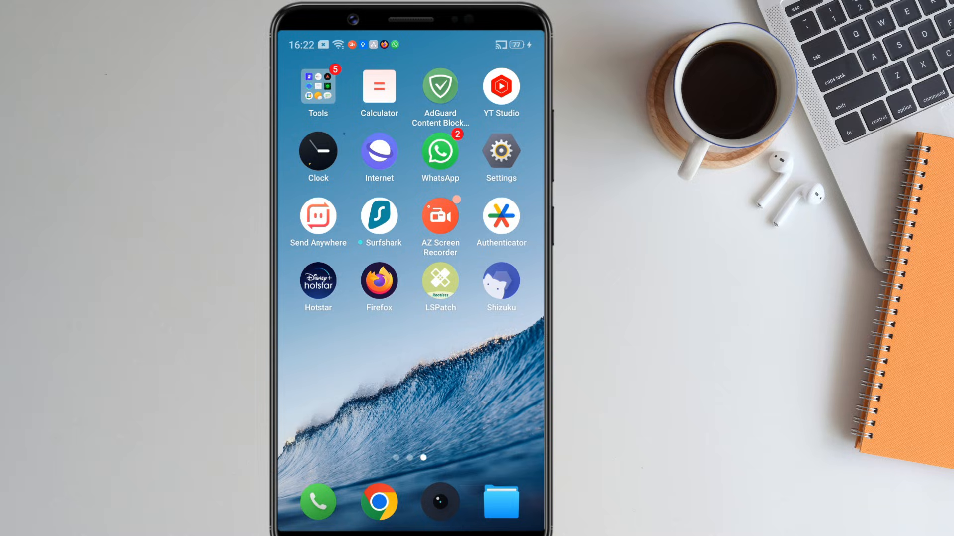
Open Shizuku and read the help on the extra Developer options step.
{"action": "left_click", "coordinate": [500, 281]}
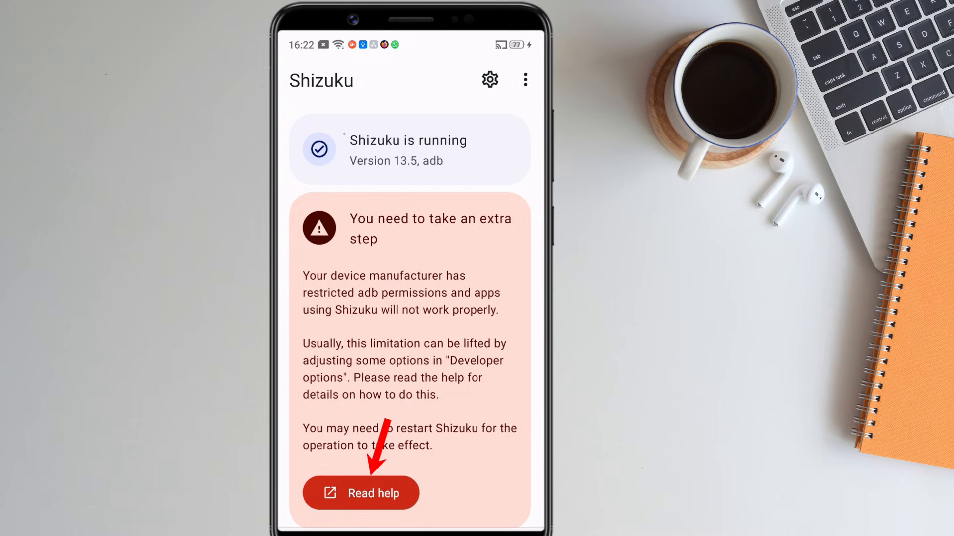
{"action": "left_click", "coordinate": [360, 494]}
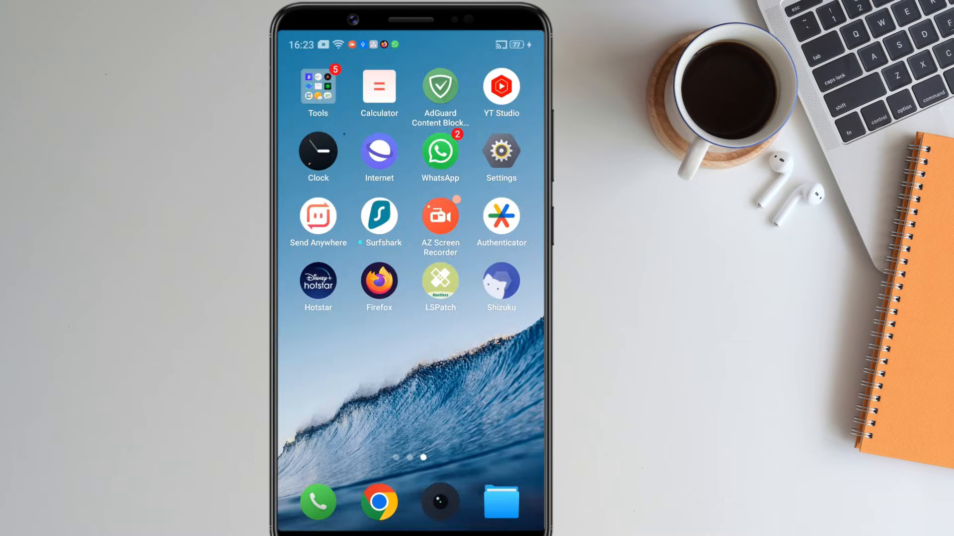
Navigate Settings through Additional Settings to Developer Options.
{"action": "left_click", "coordinate": [500, 156]}
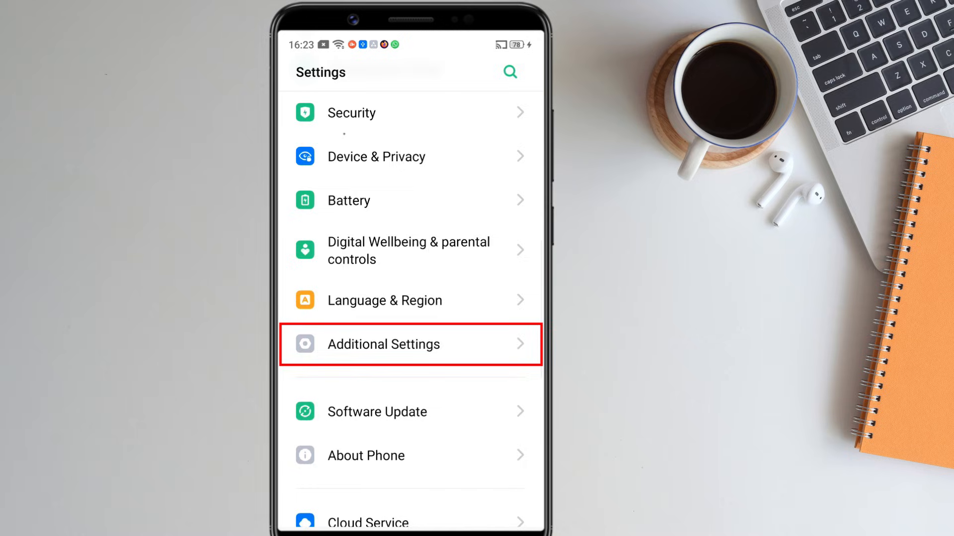
{"action": "left_click", "coordinate": [383, 344]}
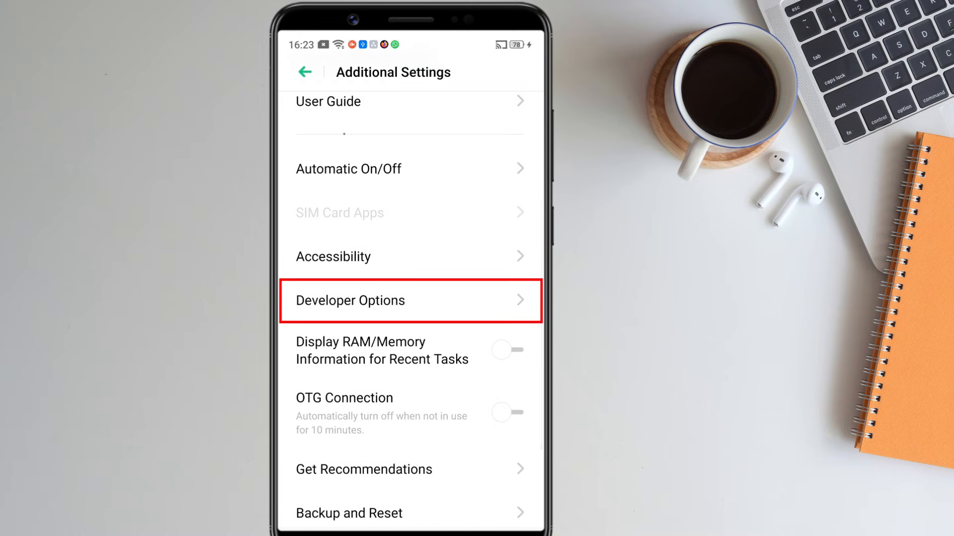
{"action": "left_click", "coordinate": [409, 300]}
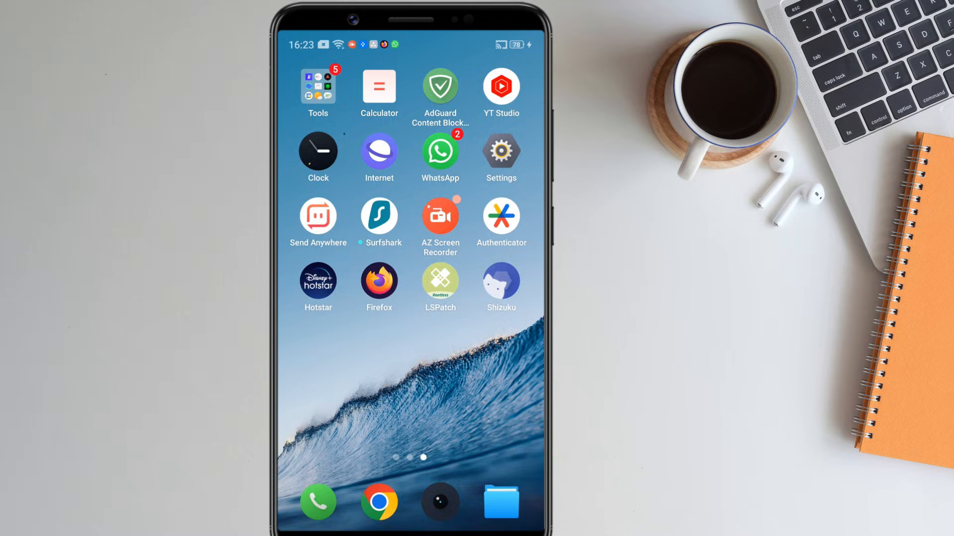
Close the Shizuku manual and switch on LSPatch in the authorized applications list.
{"action": "left_click", "coordinate": [501, 285]}
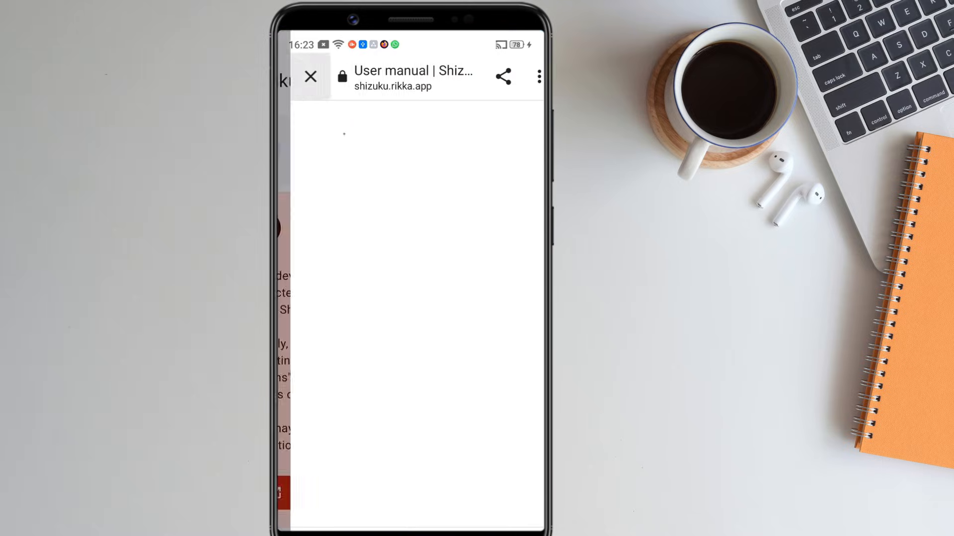
{"action": "left_click", "coordinate": [310, 76]}
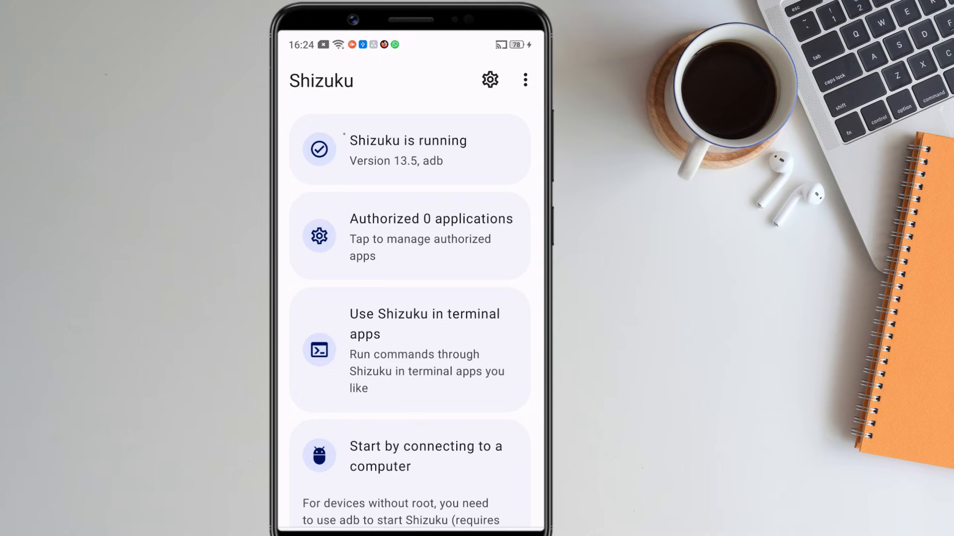
{"action": "left_click", "coordinate": [409, 237]}
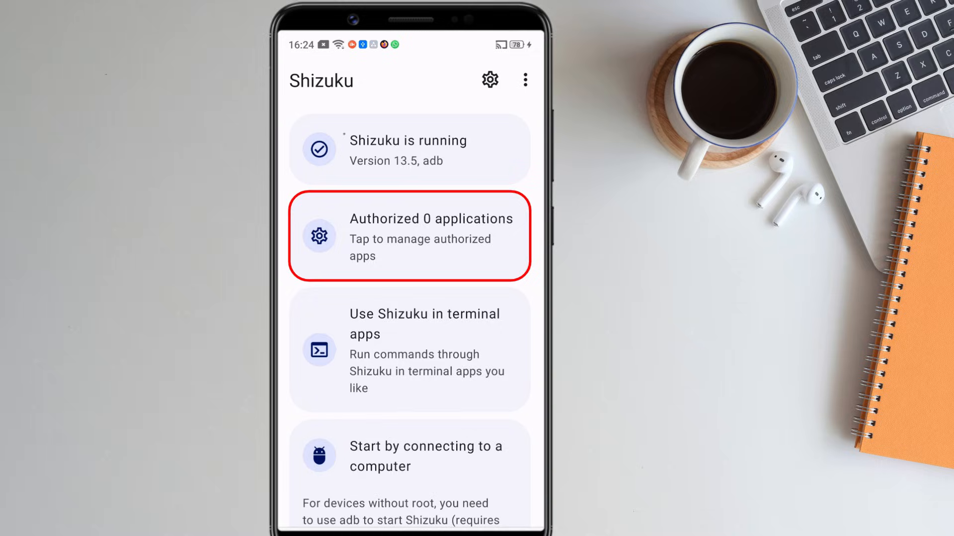
{"action": "left_click", "coordinate": [409, 237]}
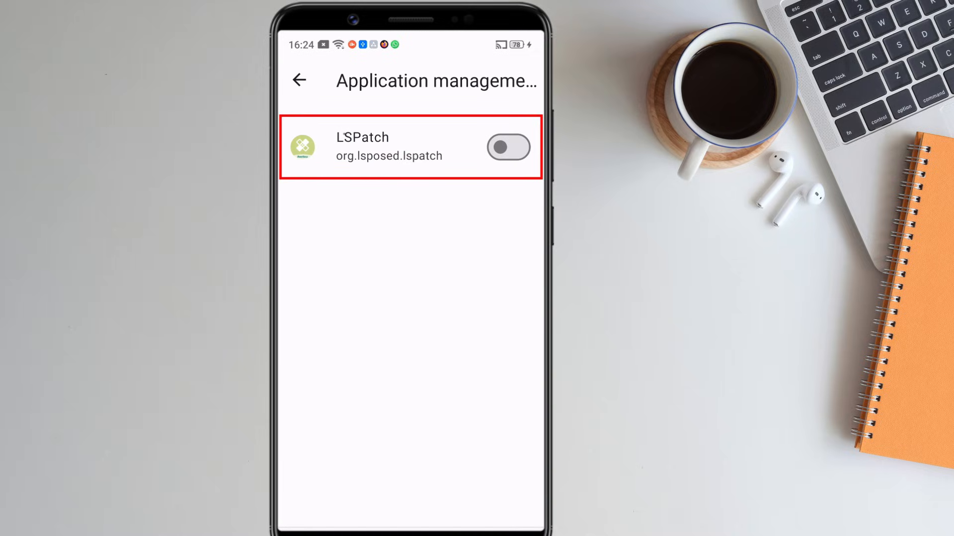
{"action": "left_click", "coordinate": [509, 148]}
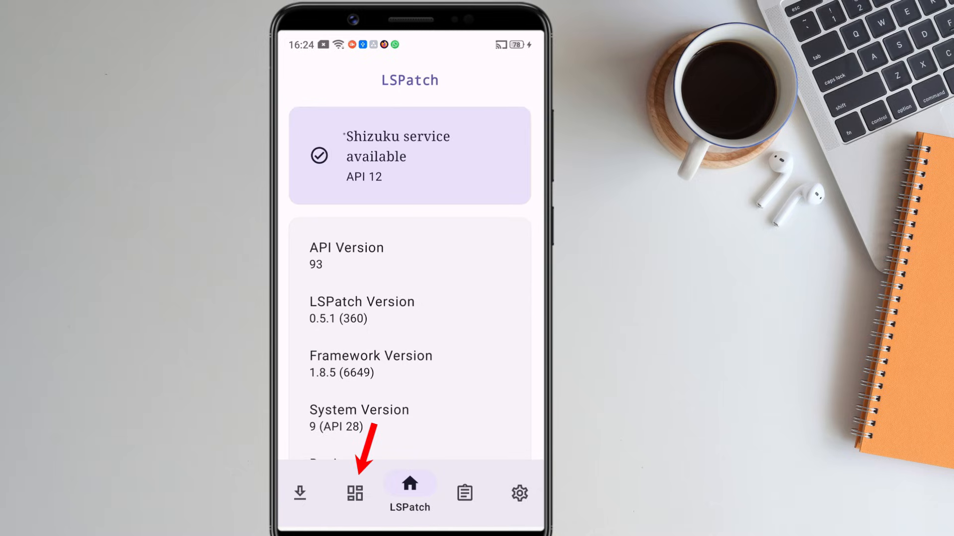
Switch to LSPatch's Manage page, which shows no patched apps yet.
{"action": "left_click", "coordinate": [354, 493]}
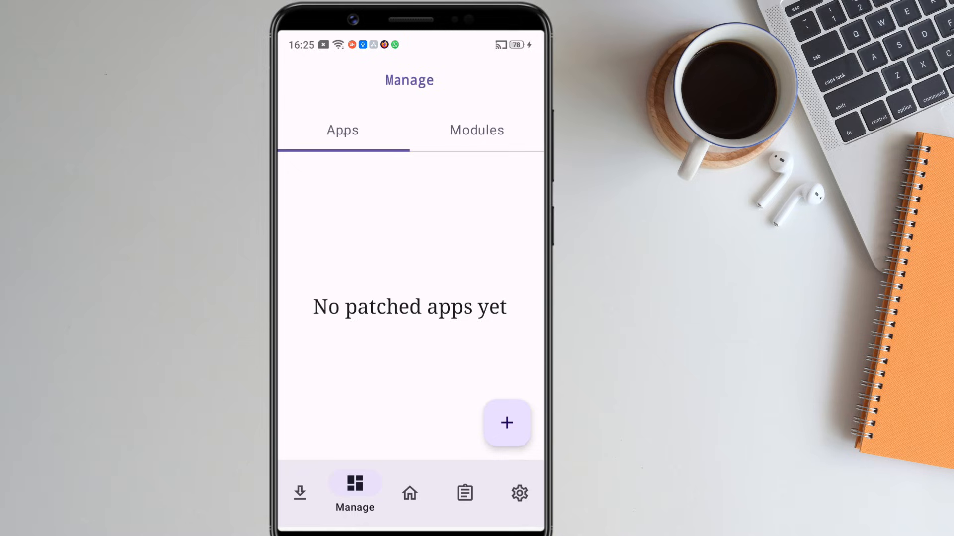
Check the Modules tab for the installed Disable-FLAG_SECURE module (API 53).
{"action": "left_click", "coordinate": [477, 129]}
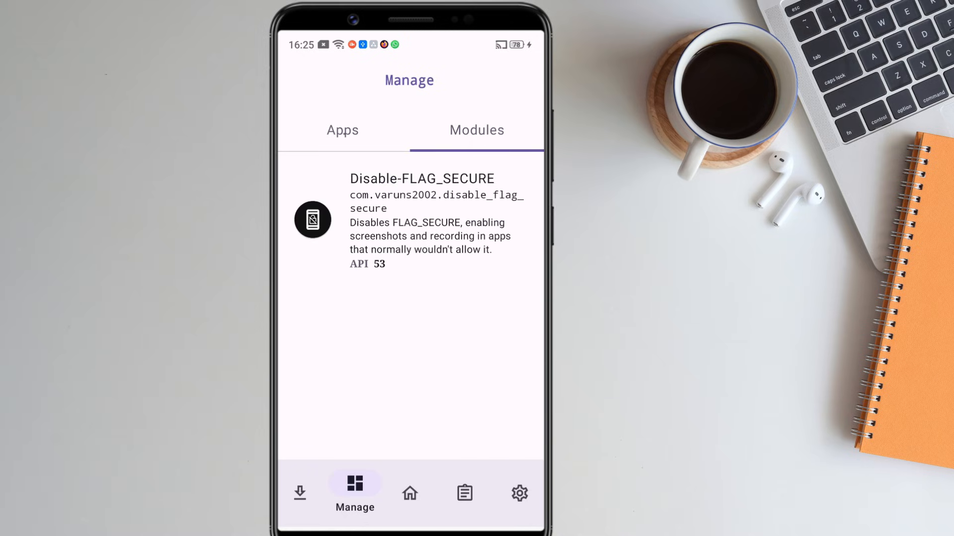
{"action": "left_click", "coordinate": [410, 220]}
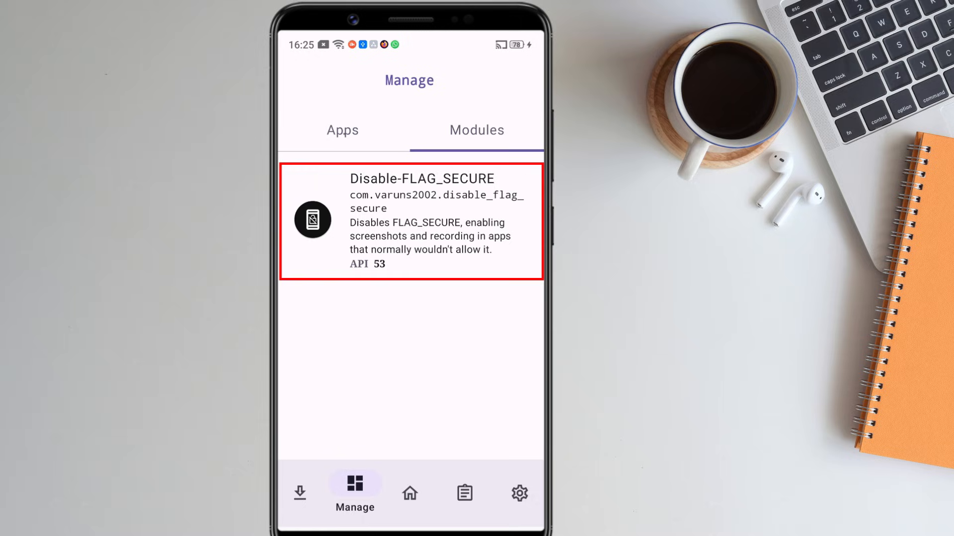
{"action": "left_click", "coordinate": [410, 220]}
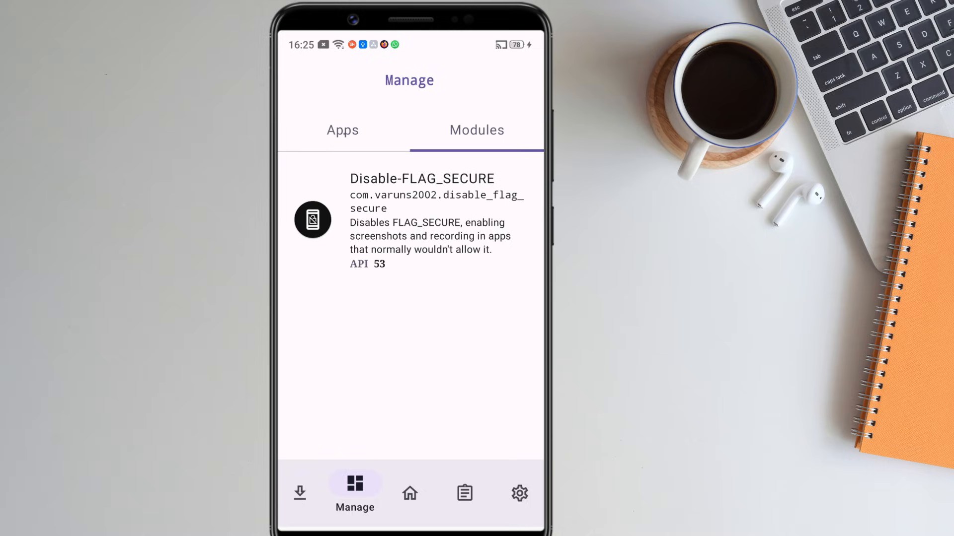
Start a new patch and choose CPH1859 internal storage as the patched-APK directory.
{"action": "left_click", "coordinate": [342, 130]}
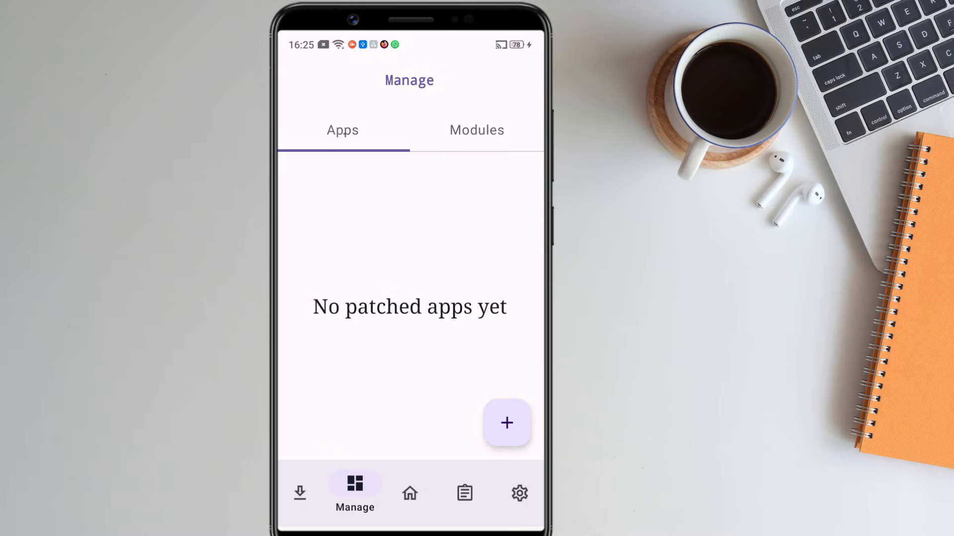
{"action": "left_click", "coordinate": [506, 423]}
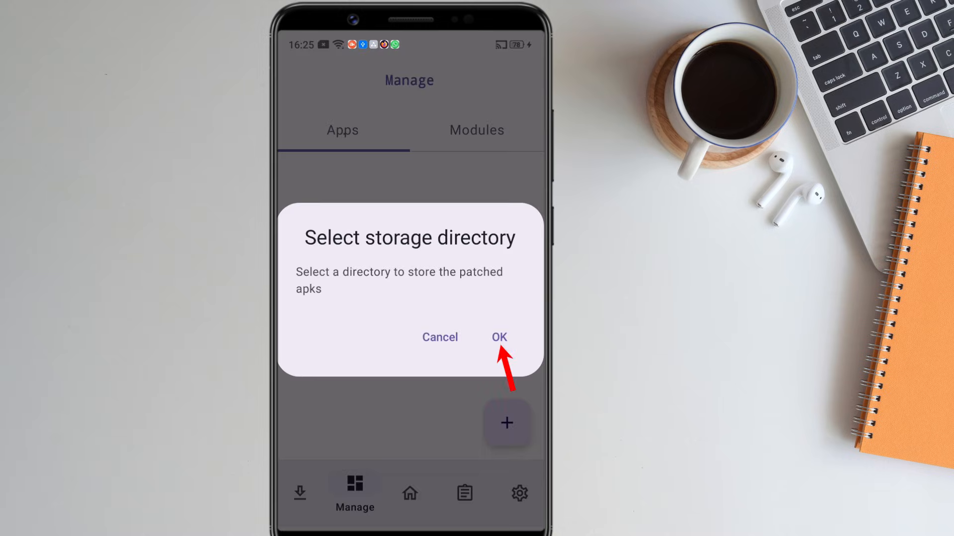
{"action": "left_click", "coordinate": [498, 336]}
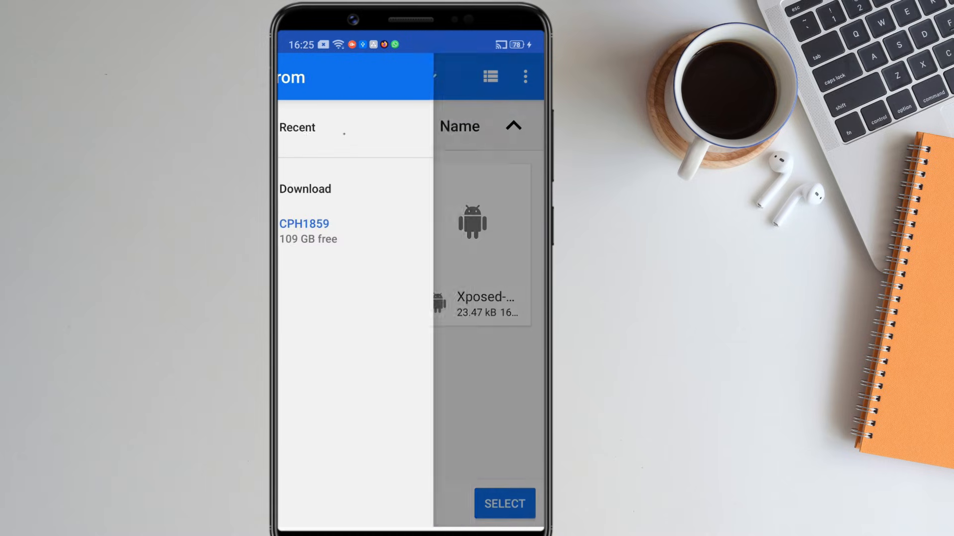
{"action": "left_click", "coordinate": [304, 224]}
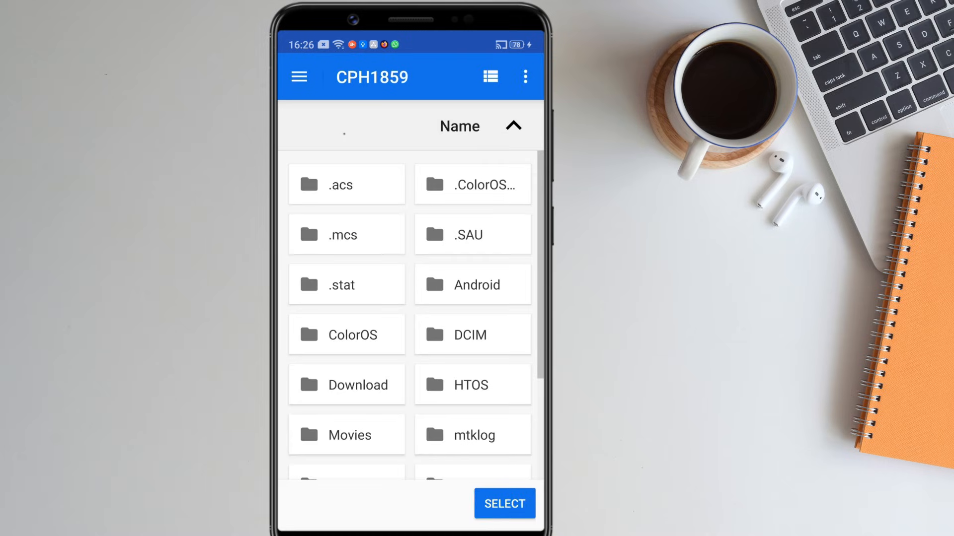
{"action": "left_click", "coordinate": [345, 385]}
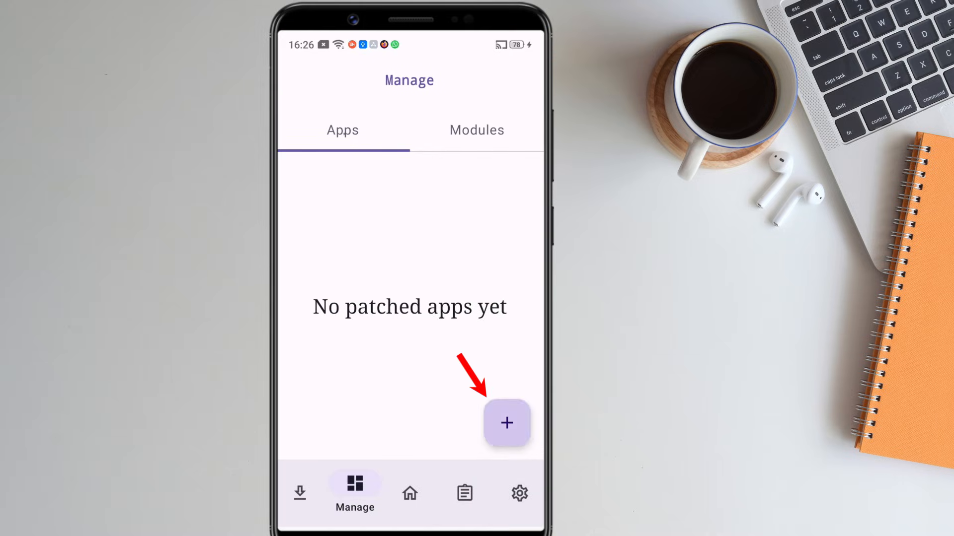
Start a New Patch from an installed app and scroll the app list to Firefox.
{"action": "left_click", "coordinate": [506, 423]}
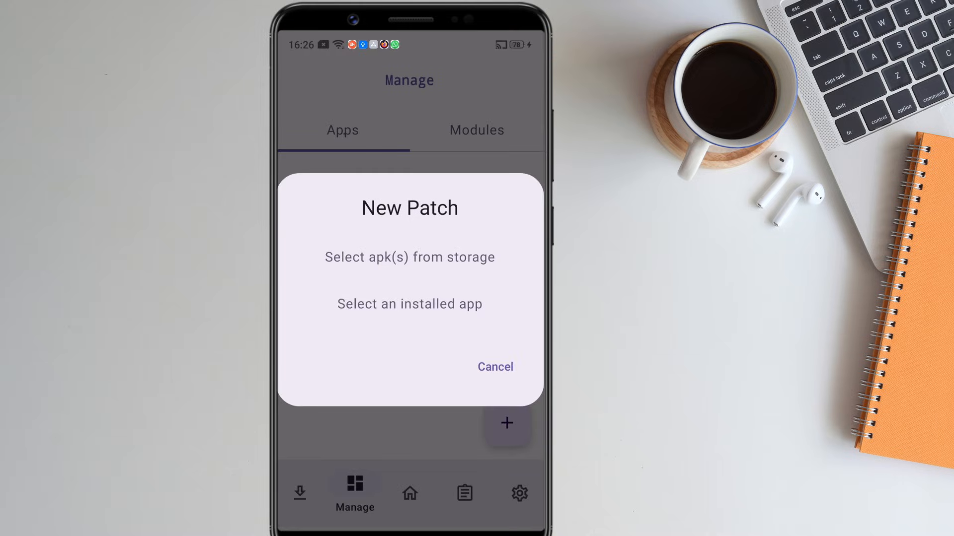
{"action": "left_click", "coordinate": [410, 257]}
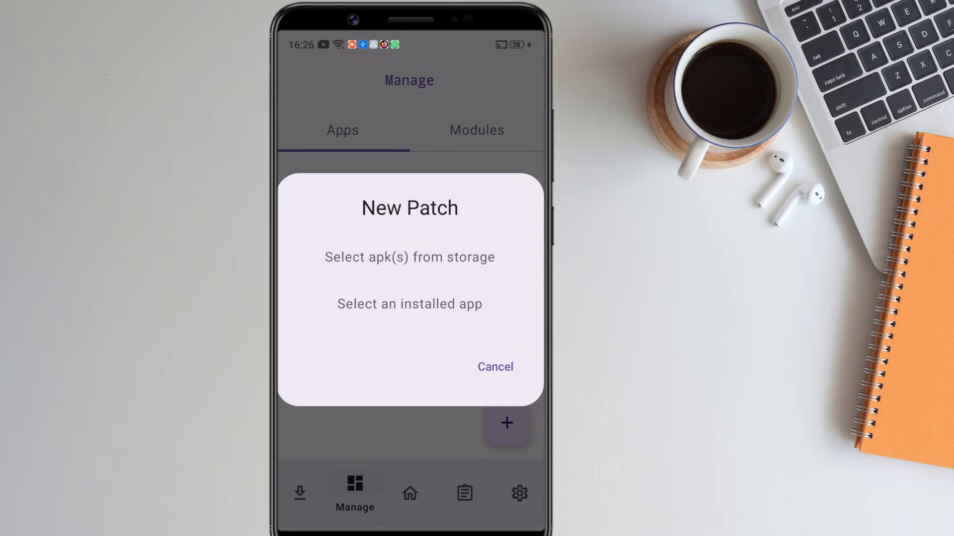
{"action": "left_click", "coordinate": [410, 304]}
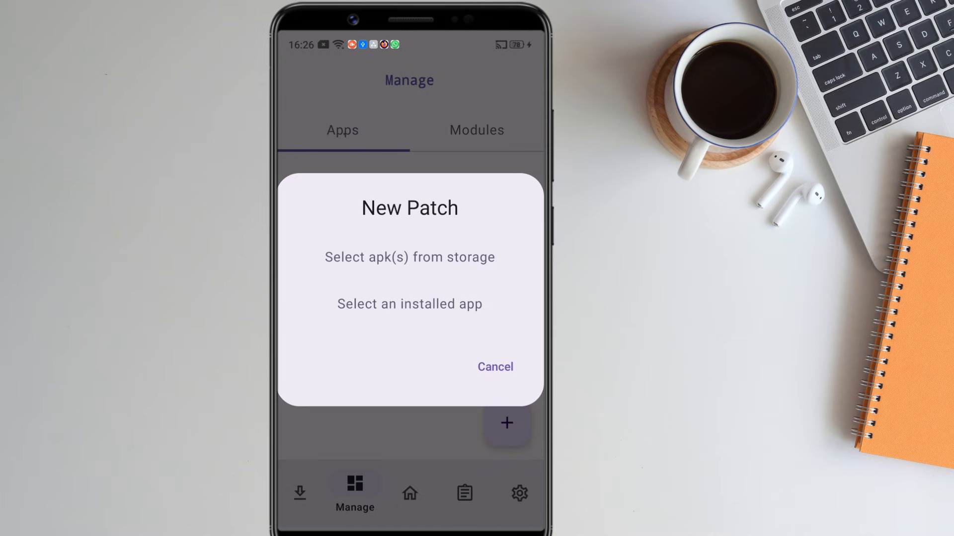
{"action": "left_click", "coordinate": [410, 303]}
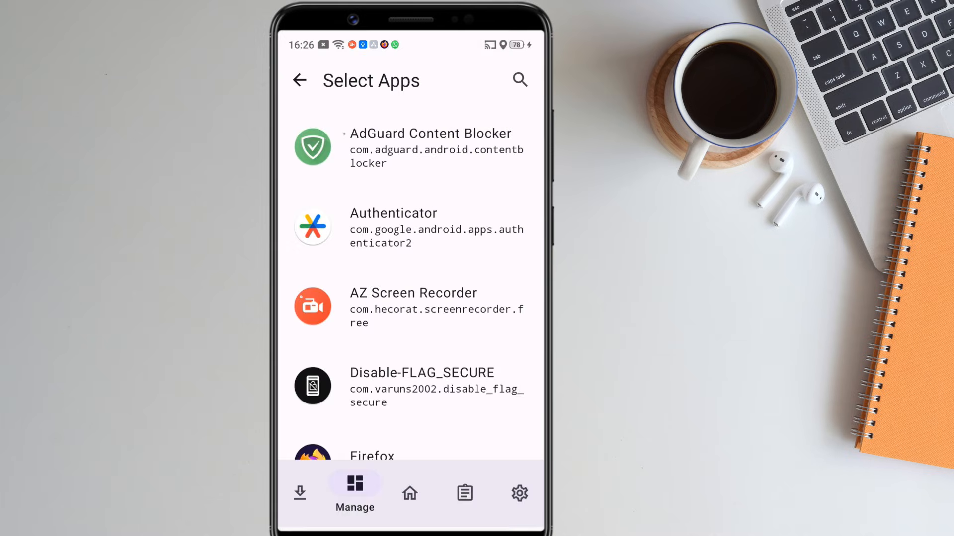
{"action": "scroll", "scroll_direction": "down", "scroll_amount": 3}
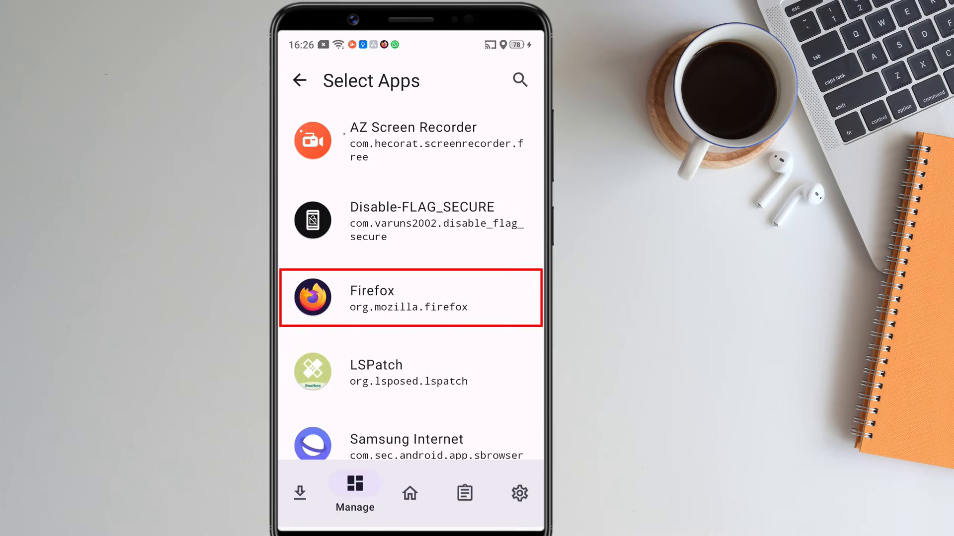
Pick Firefox as the app to patch and choose Portable mode.
{"action": "left_click", "coordinate": [409, 298]}
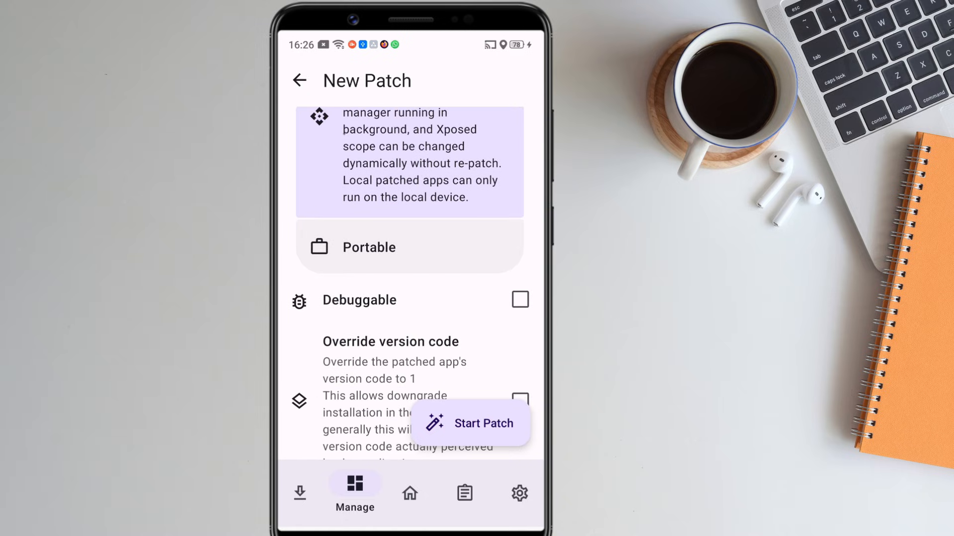
{"action": "left_click", "coordinate": [408, 246]}
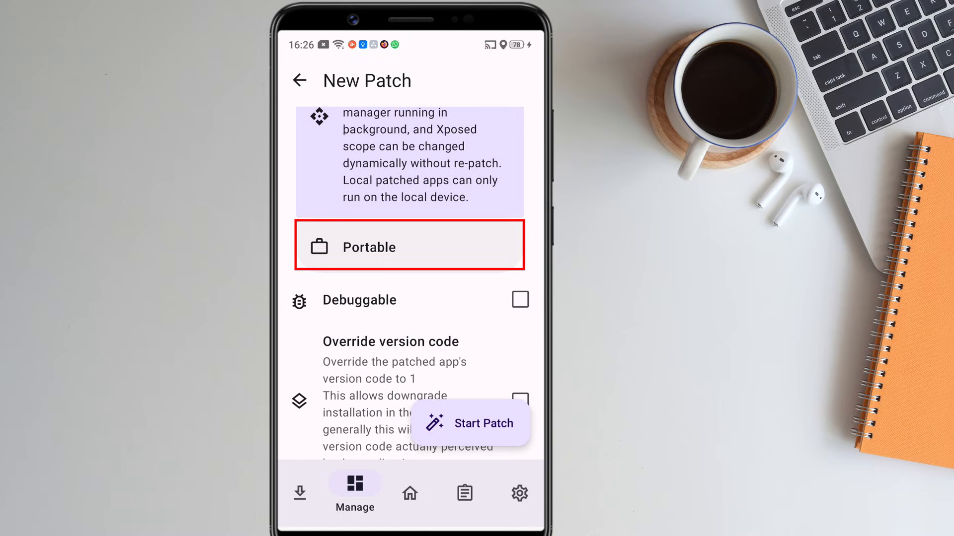
{"action": "left_click", "coordinate": [408, 247]}
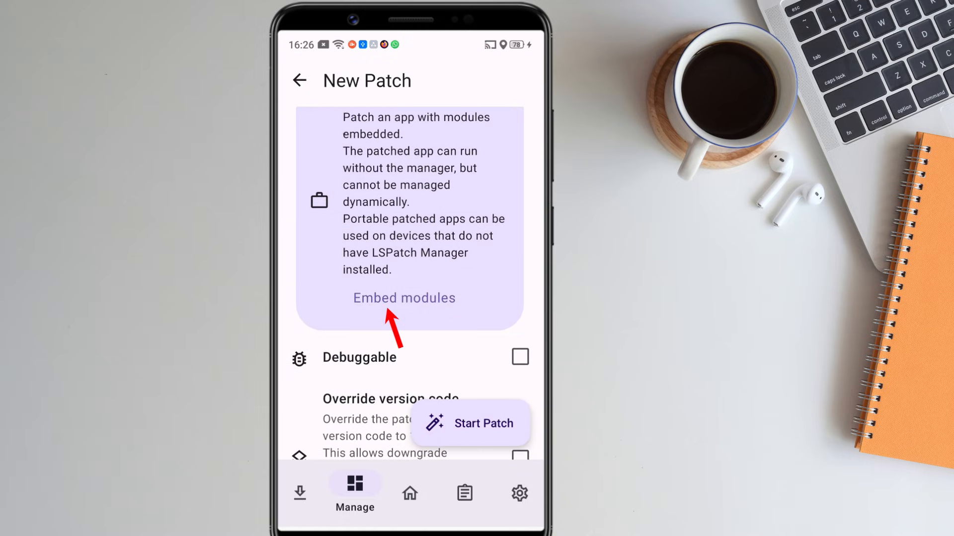
Embed the Disable-FLAG_SECURE module and enable Override version code.
{"action": "left_click", "coordinate": [403, 298]}
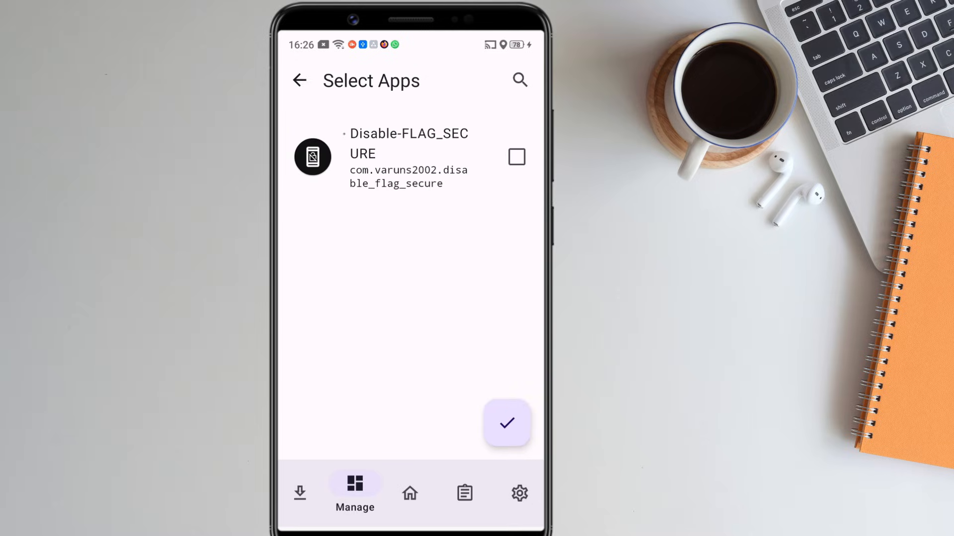
{"action": "left_click", "coordinate": [409, 158]}
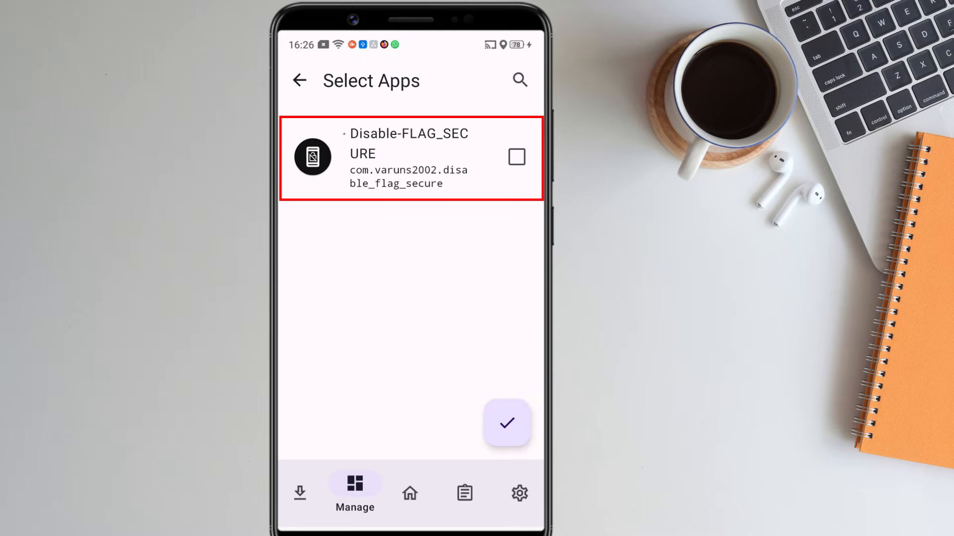
{"action": "left_click", "coordinate": [517, 157]}
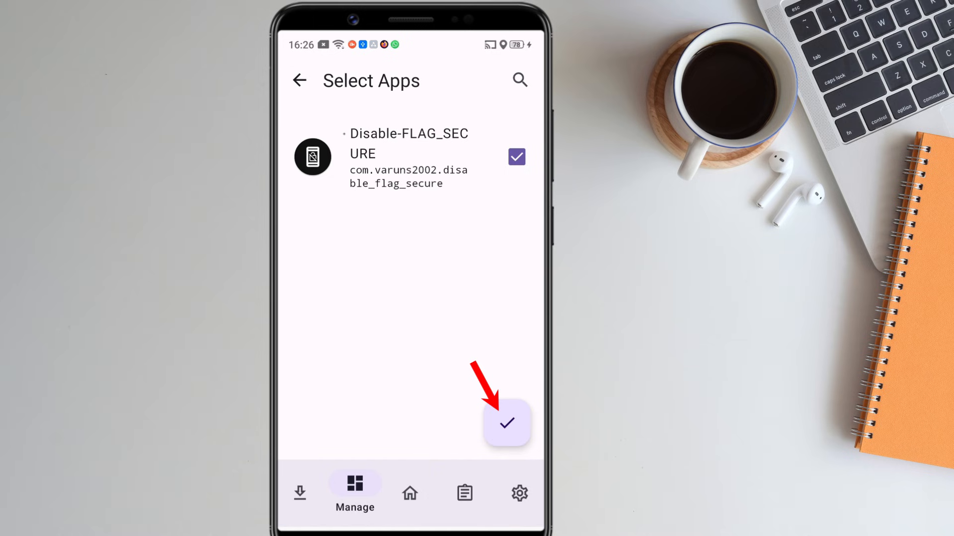
{"action": "left_click", "coordinate": [506, 423]}
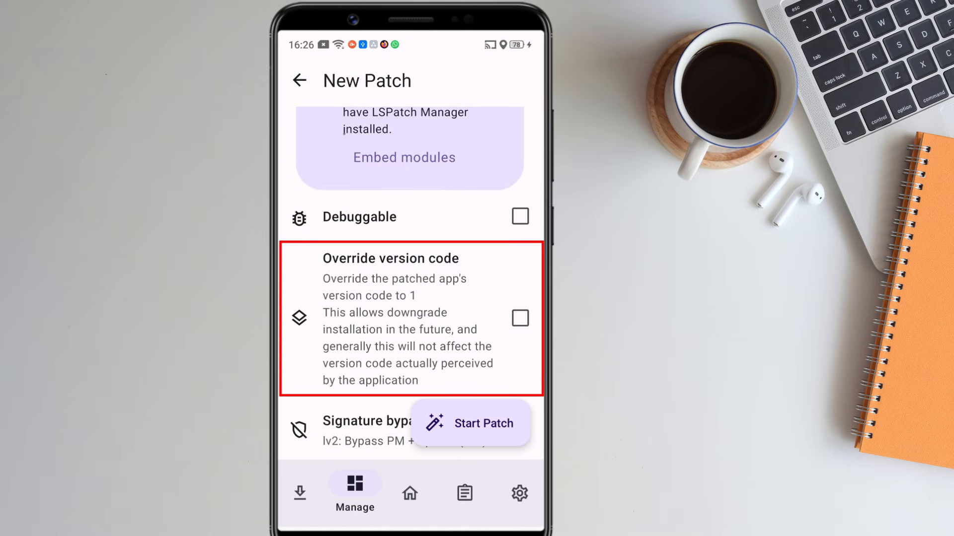
{"action": "left_click", "coordinate": [519, 318]}
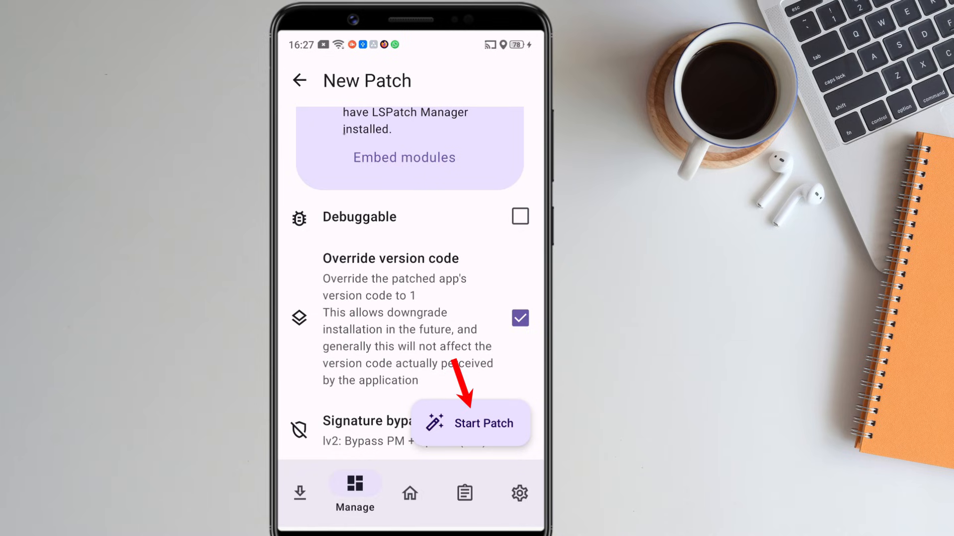
Patch Firefox, then install it, uninstalling the original first.
{"action": "left_click", "coordinate": [471, 423]}
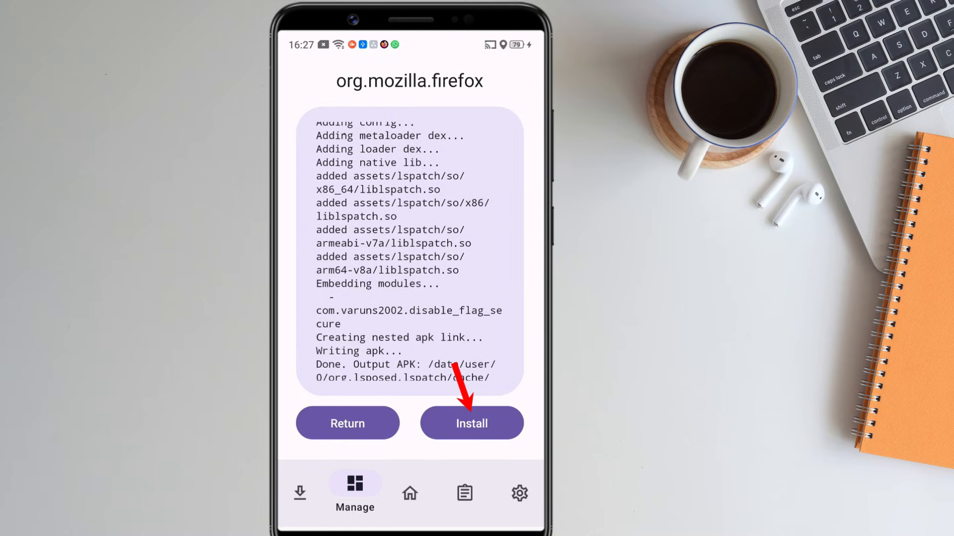
{"action": "left_click", "coordinate": [472, 423]}
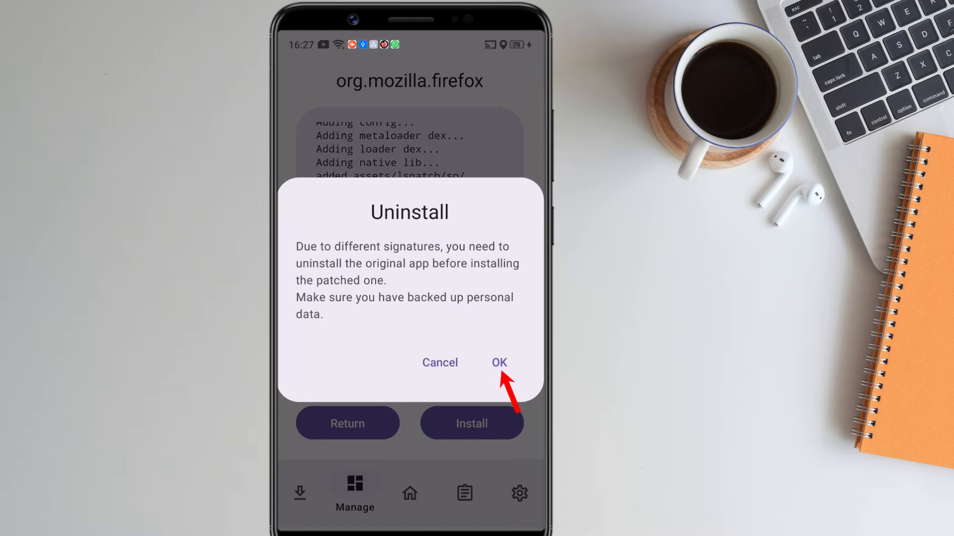
{"action": "left_click", "coordinate": [499, 362]}
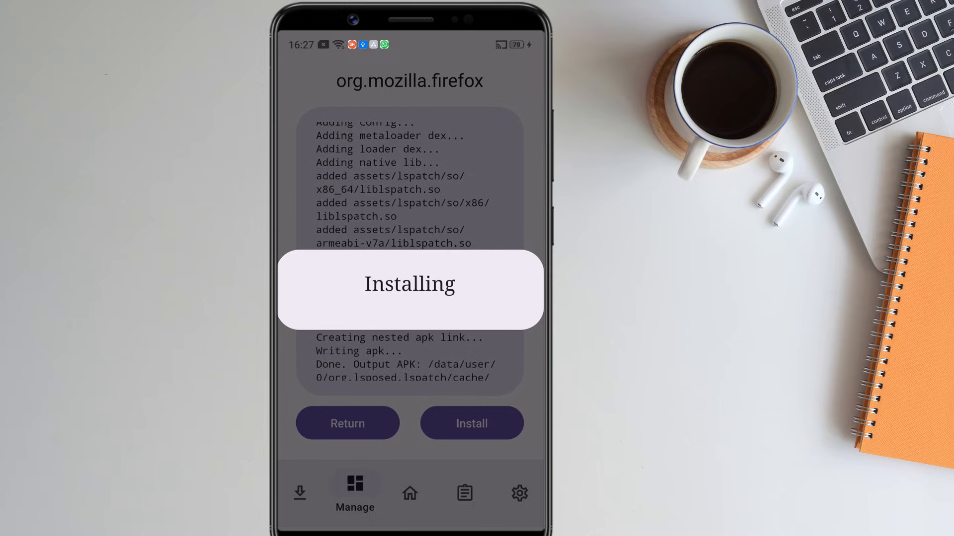
{"action": "left_click", "coordinate": [471, 423]}
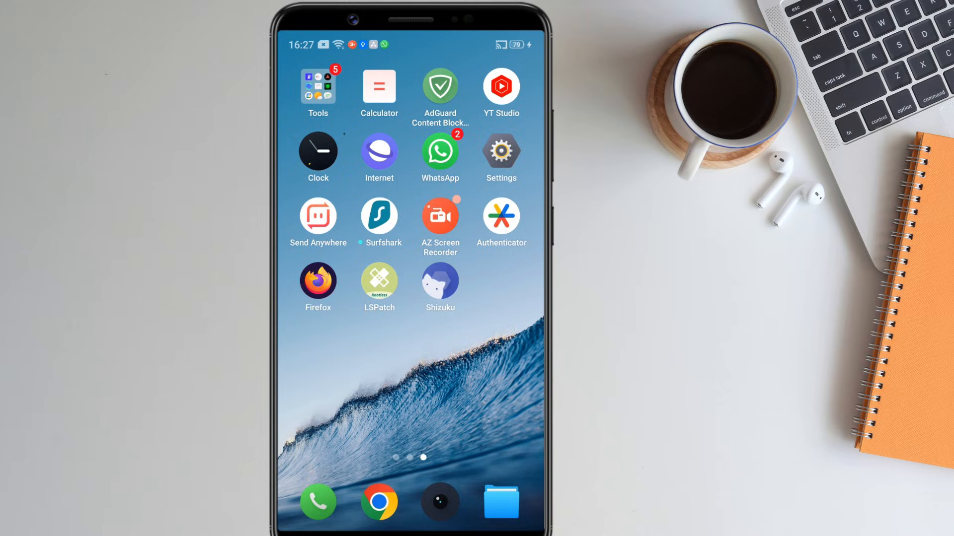
{"action": "left_click", "coordinate": [501, 502]}
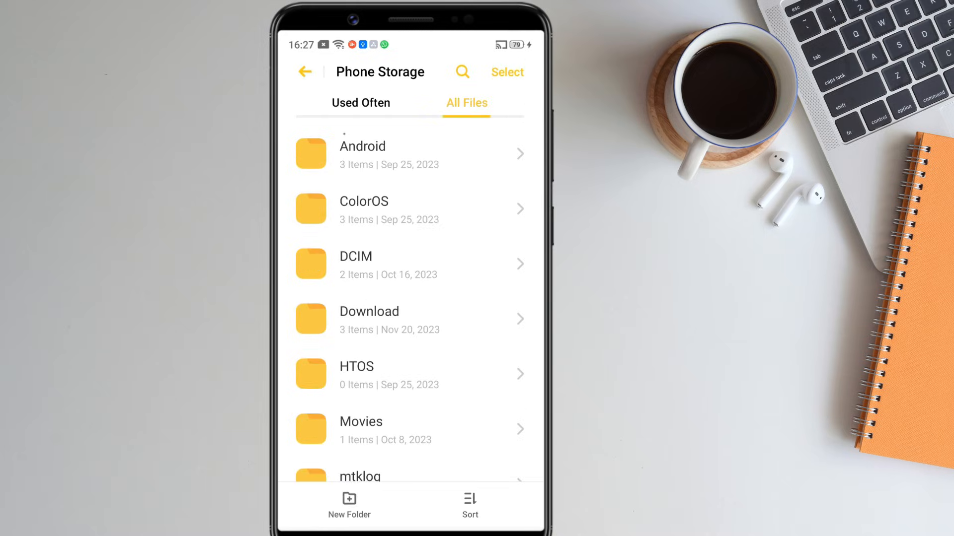
{"action": "left_click", "coordinate": [369, 319]}
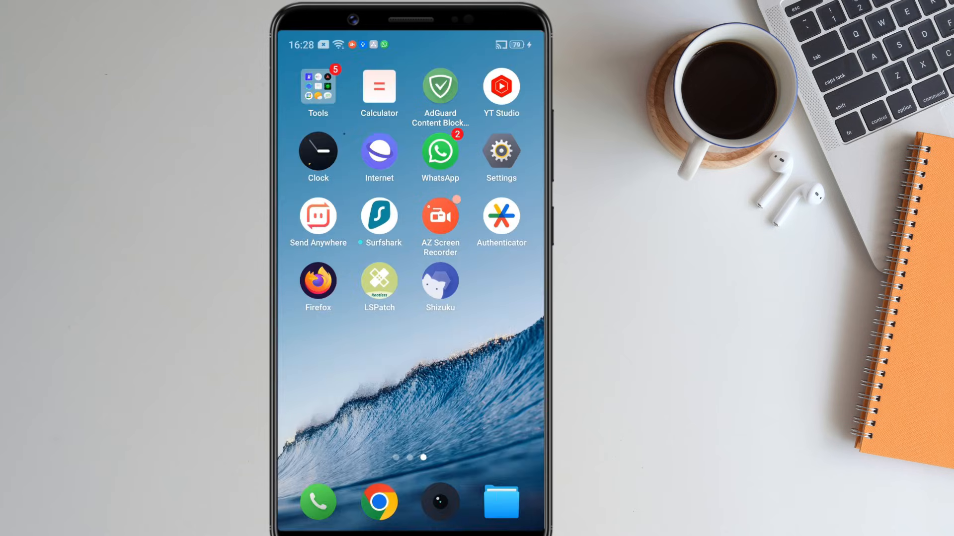
Launch patched Firefox, skip sign-in, and focus the address bar in a private tab.
{"action": "left_click", "coordinate": [317, 284]}
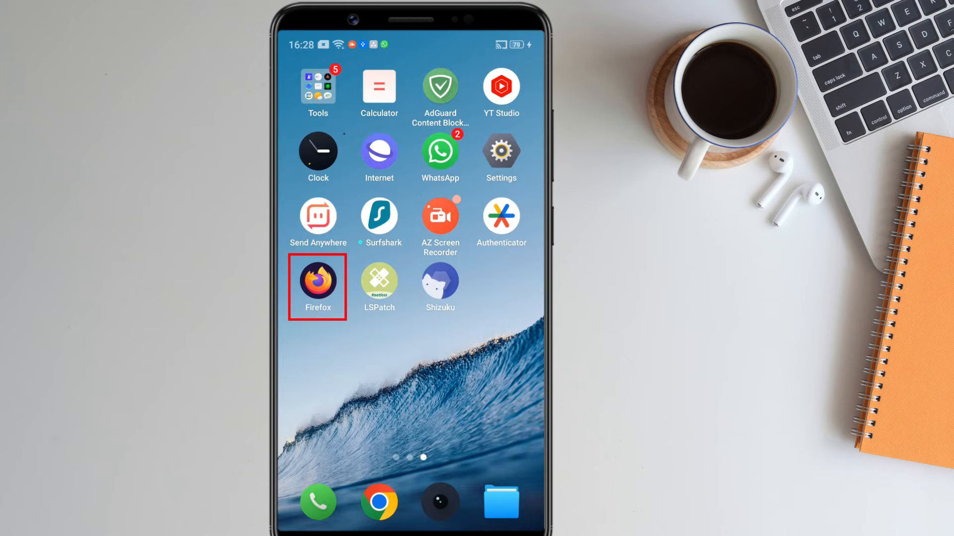
{"action": "left_click", "coordinate": [317, 286]}
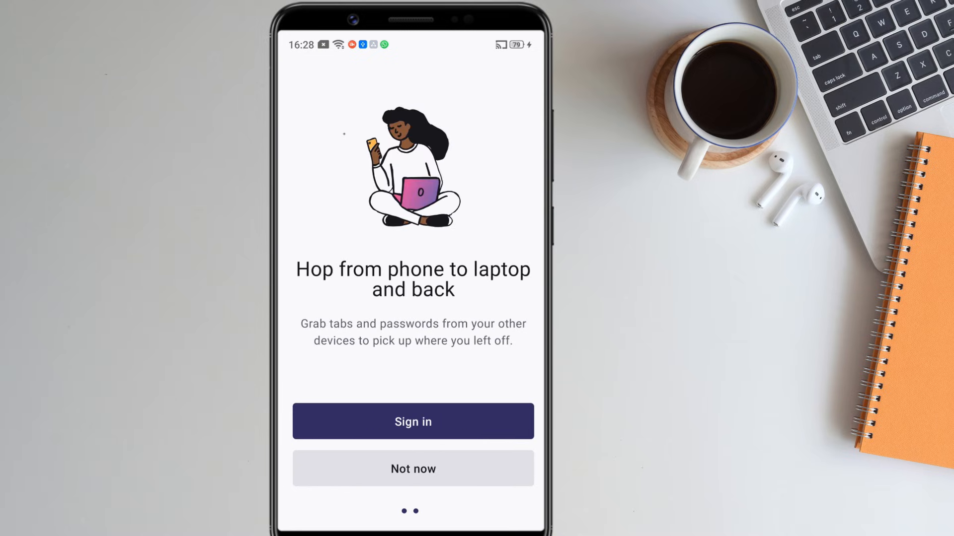
{"action": "left_click", "coordinate": [413, 469]}
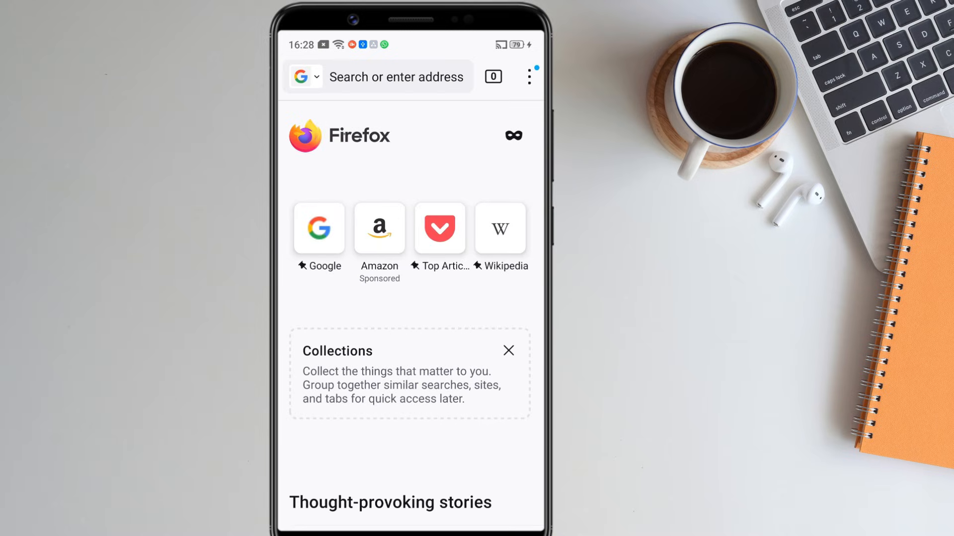
{"action": "left_click", "coordinate": [512, 135]}
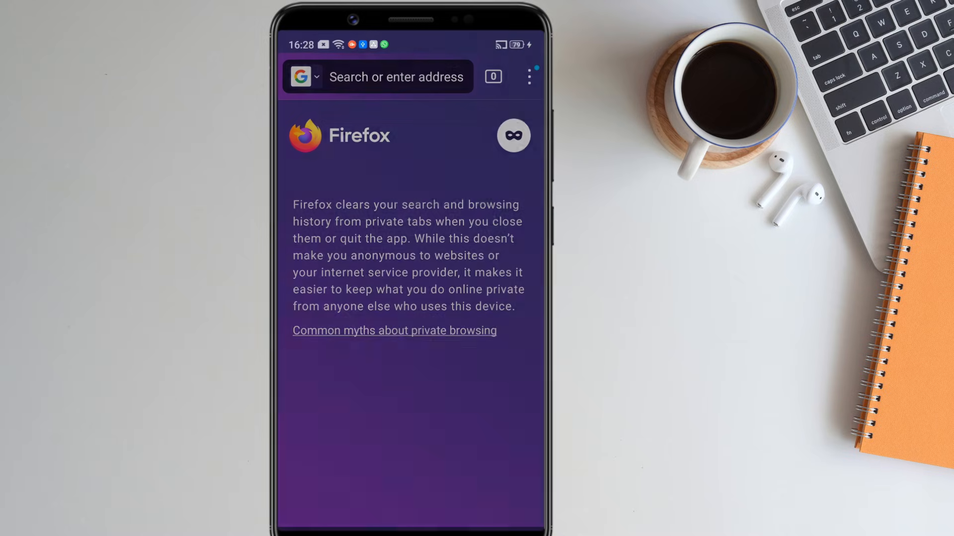
{"action": "left_click", "coordinate": [396, 76]}
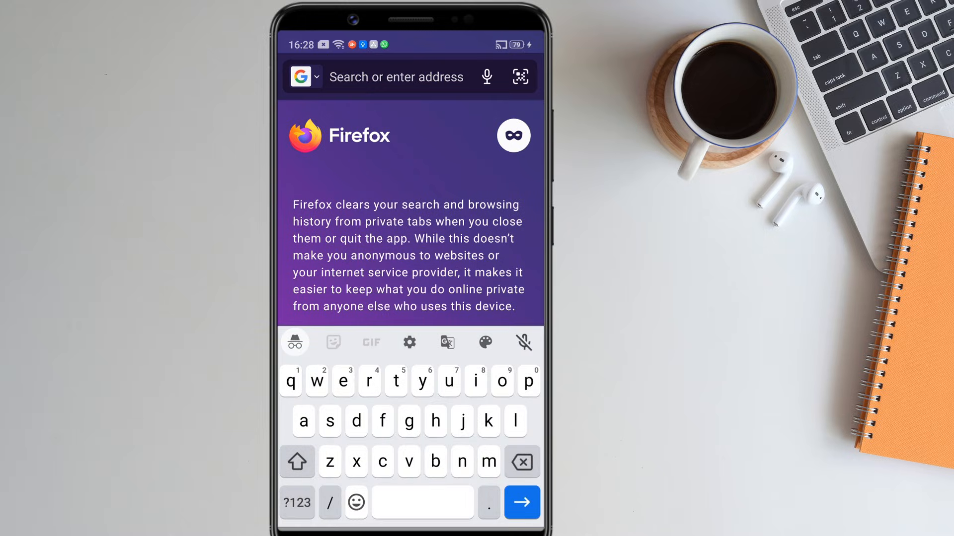